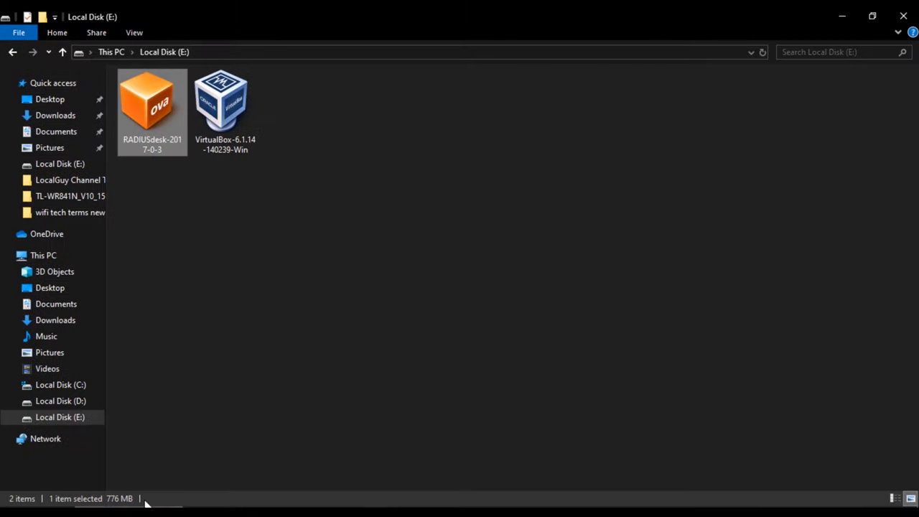
Arrange the VirtualBox Manager window and select the RADIUSdesk .ova appliance file
{"action": "left_click", "coordinate": [224, 108]}
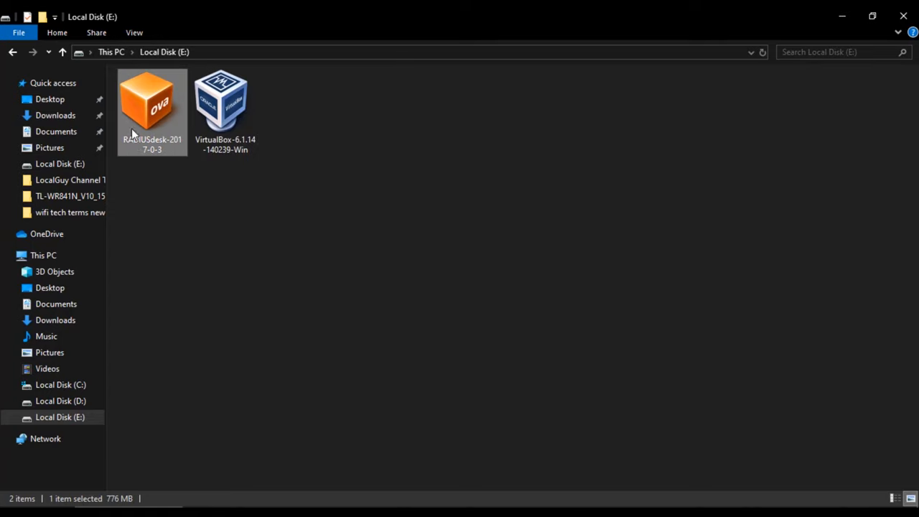
{"action": "mouse_move", "coordinate": [231, 247]}
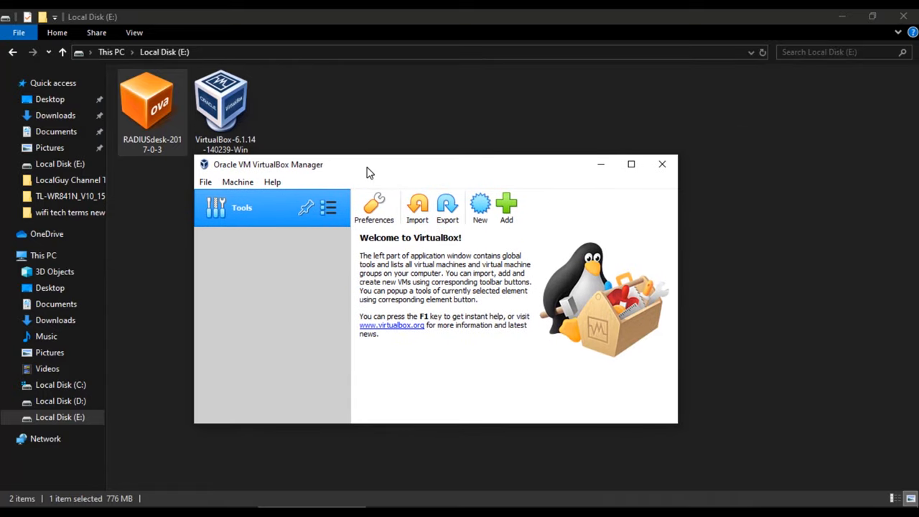
{"action": "left_click_drag", "start_coordinate": [366, 163], "coordinate": [294, 230]}
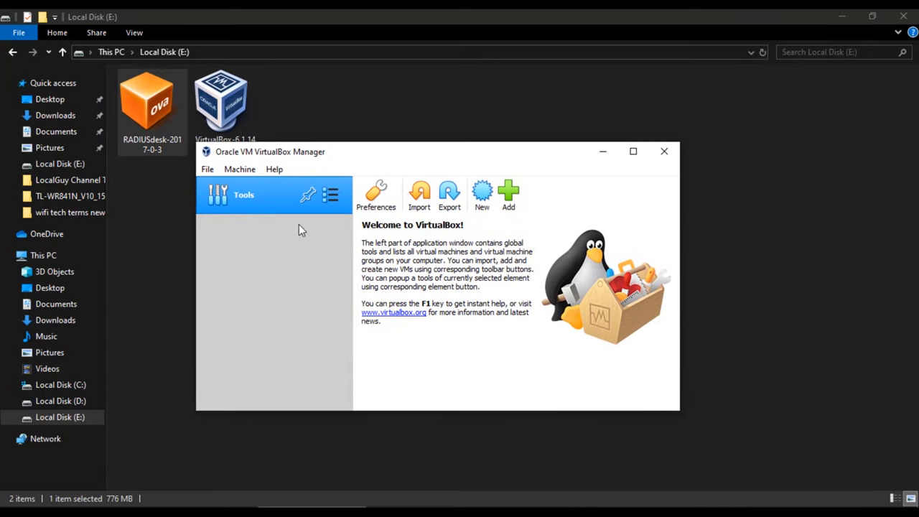
{"action": "left_click", "coordinate": [152, 108]}
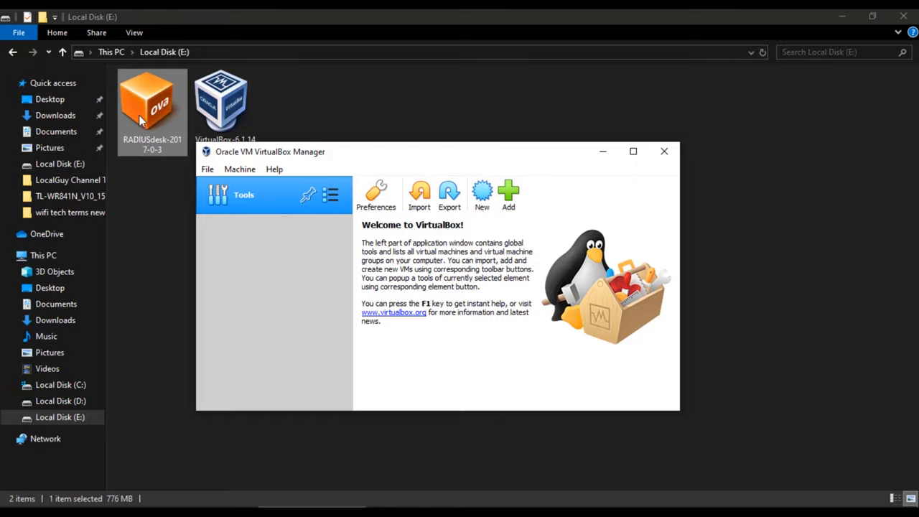
{"action": "left_click", "coordinate": [663, 152]}
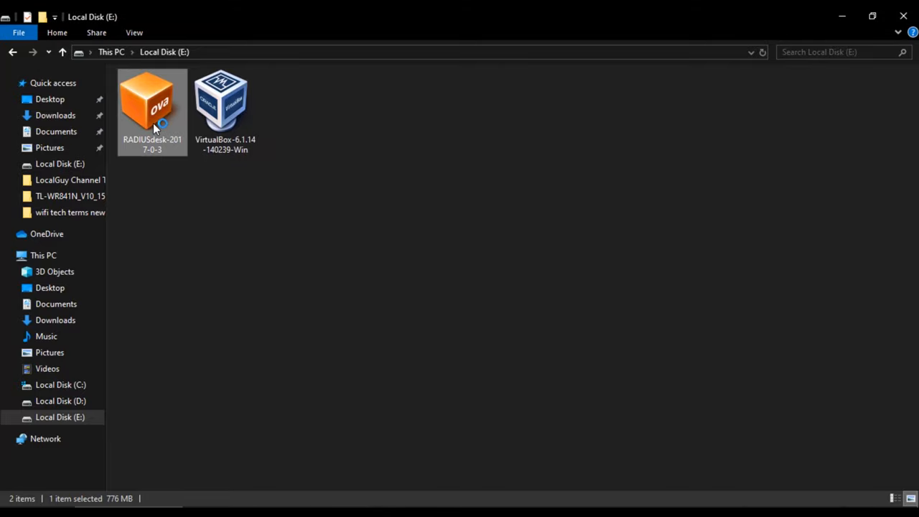
Import the RADIUSdesk-2017-0-3 appliance with its suggested settings (Ubuntu 32-bit, 1024 MB)
{"action": "double_click", "coordinate": [152, 108]}
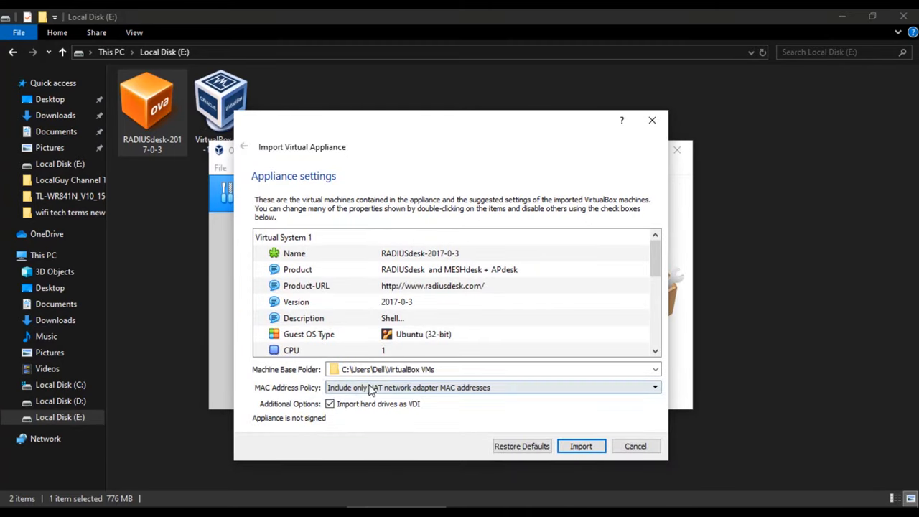
{"action": "left_click", "coordinate": [580, 446]}
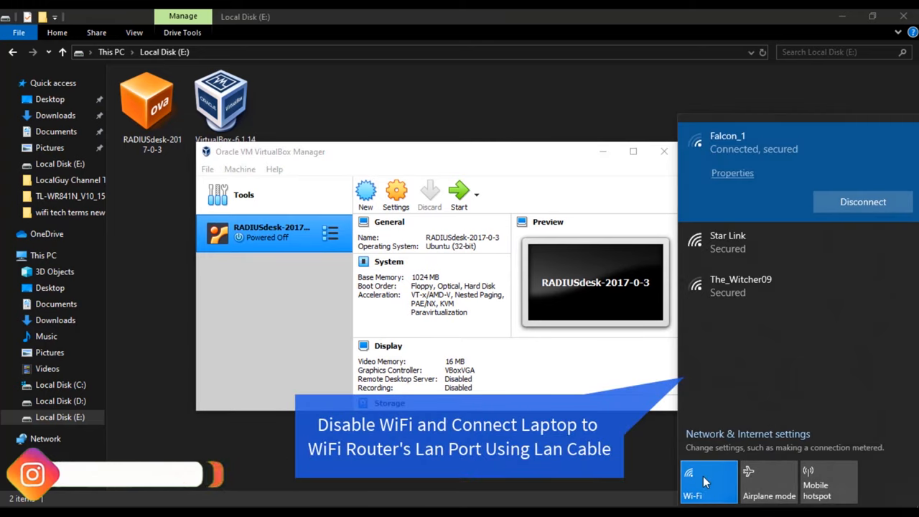
{"action": "left_click", "coordinate": [706, 481]}
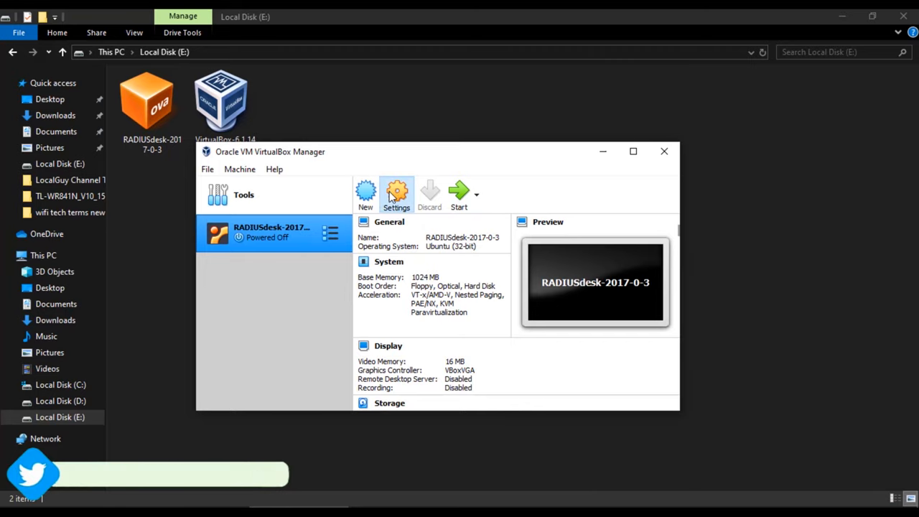
In the VM settings, turn off Enable USB Controller
{"action": "left_click", "coordinate": [396, 194]}
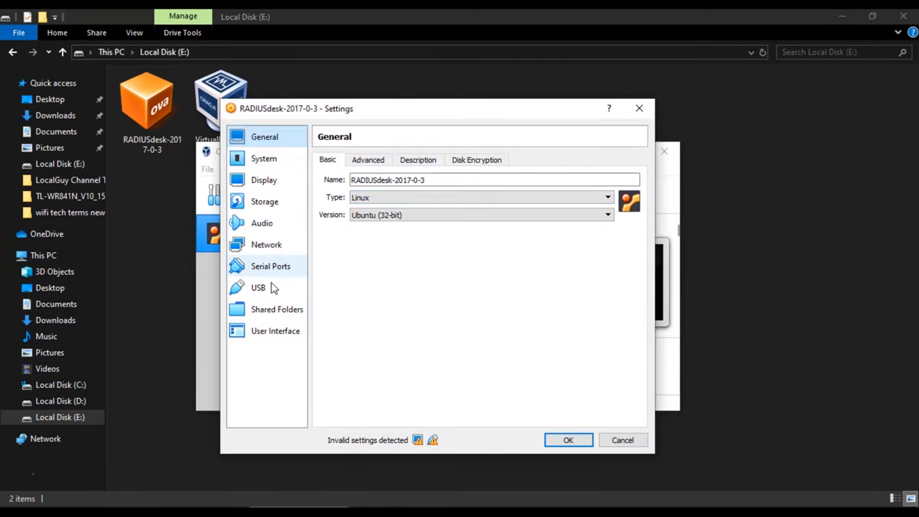
{"action": "left_click", "coordinate": [258, 287]}
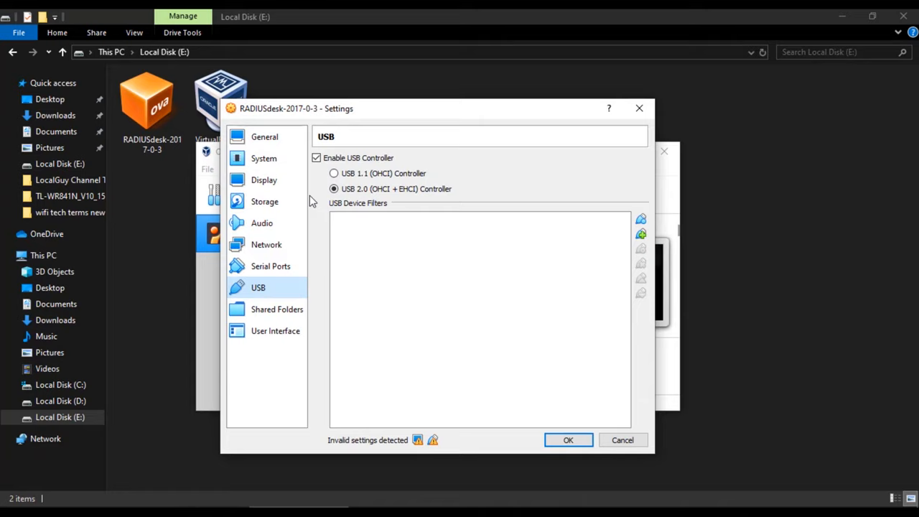
{"action": "left_click", "coordinate": [316, 156]}
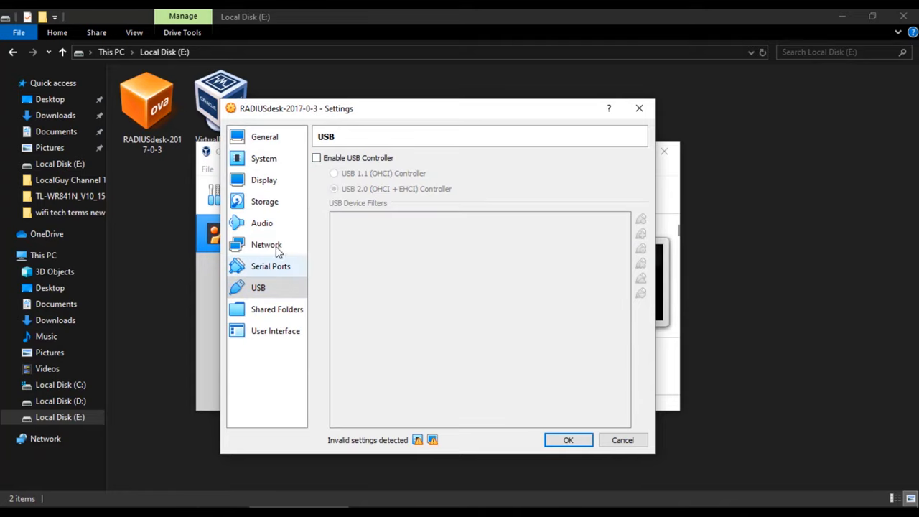
Bridge Network Adapter 1 to the Intel 82579LM gigabit card and save the settings
{"action": "left_click", "coordinate": [265, 245]}
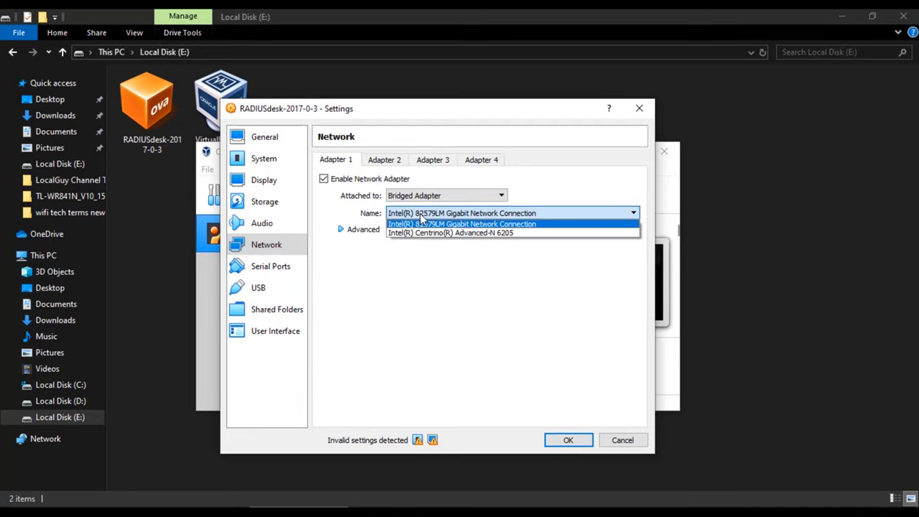
{"action": "mouse_move", "coordinate": [451, 233]}
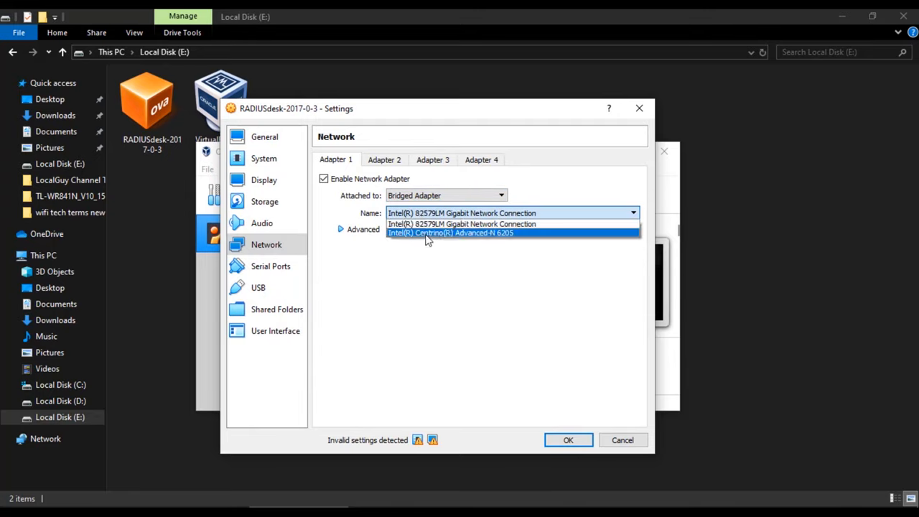
{"action": "left_click", "coordinate": [462, 213]}
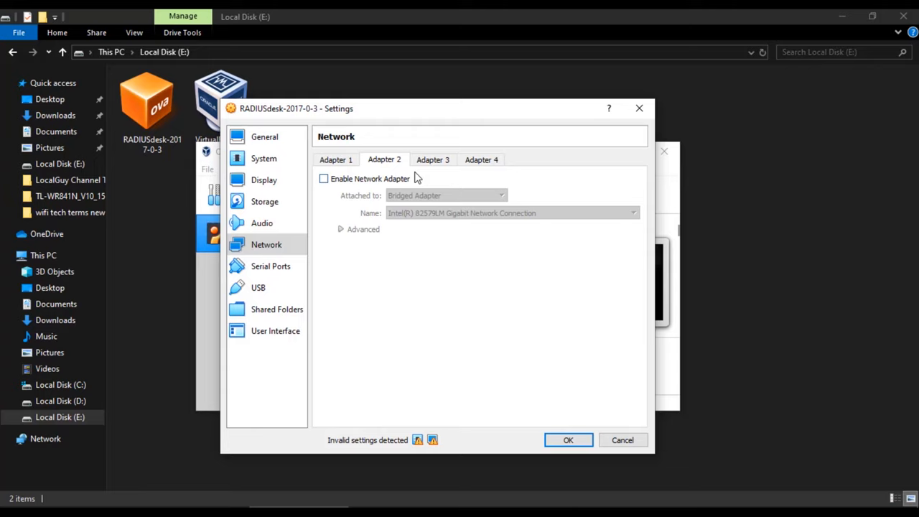
{"action": "left_click", "coordinate": [481, 159]}
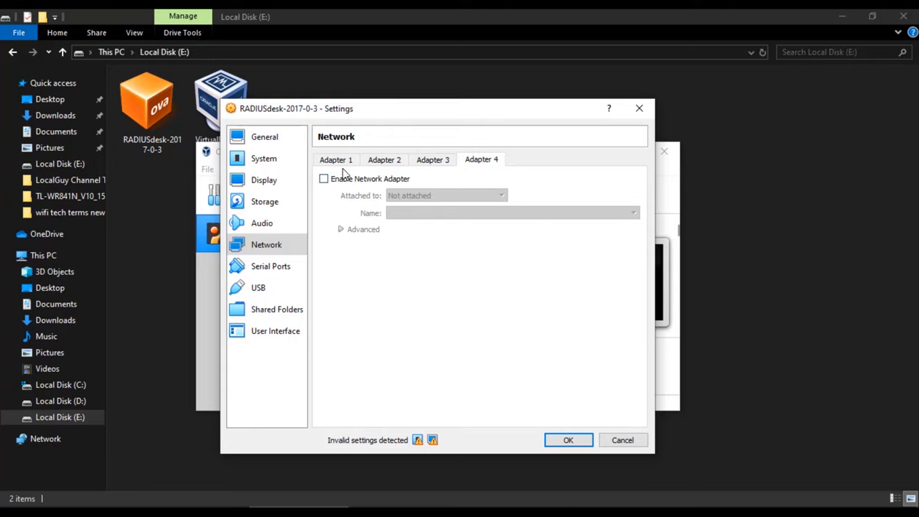
{"action": "left_click", "coordinate": [336, 159]}
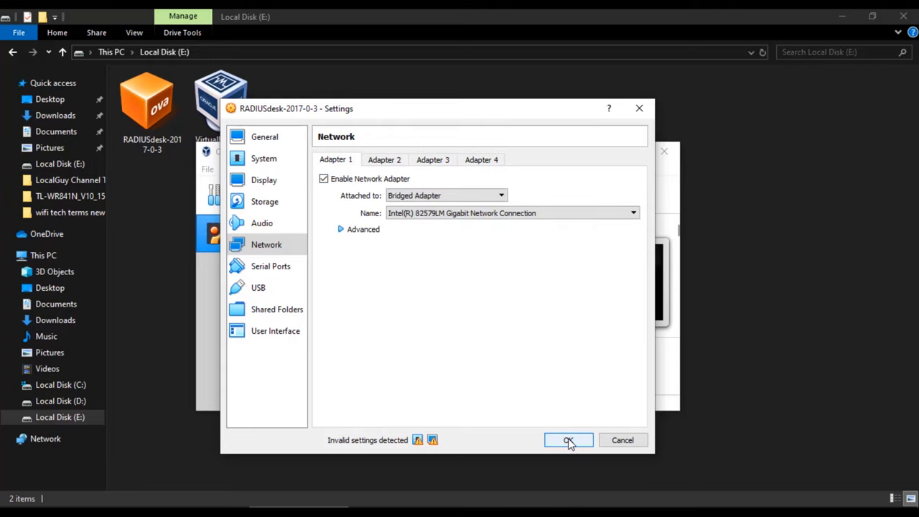
{"action": "left_click", "coordinate": [568, 439]}
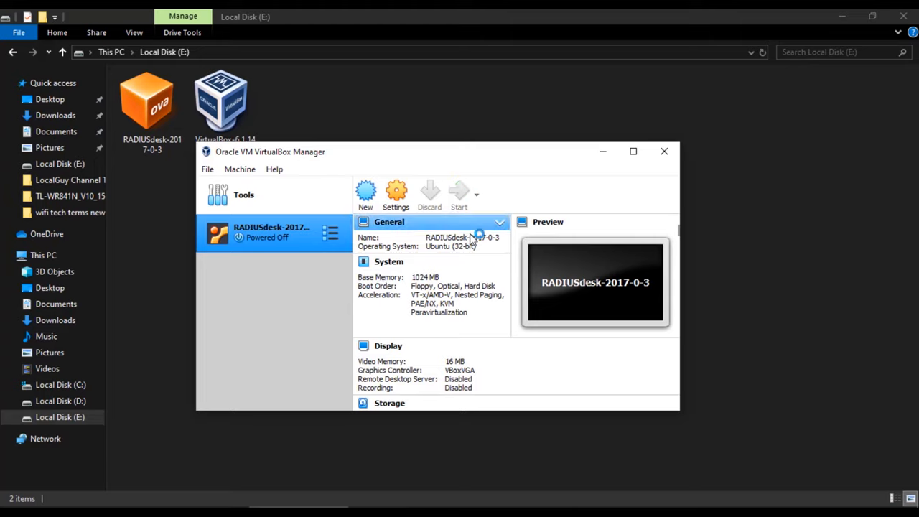
Boot the RADIUSdesk VM, log in as system and check its address with ifconfig
{"action": "left_click", "coordinate": [459, 194]}
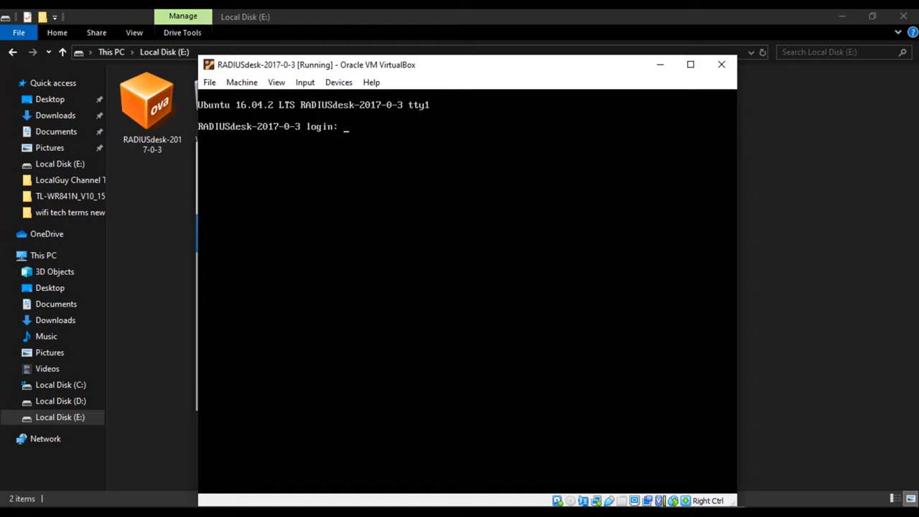
{"action": "type", "text": "syste"}
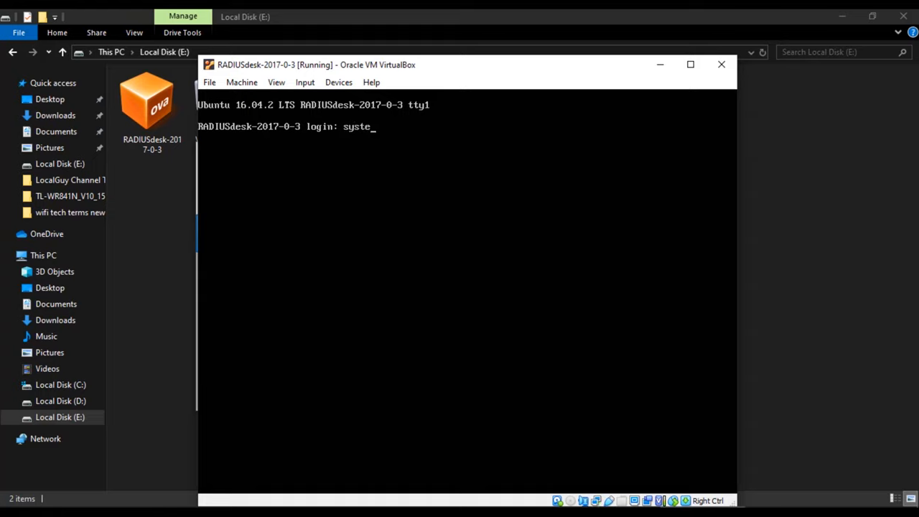
{"action": "key", "text": "Return"}
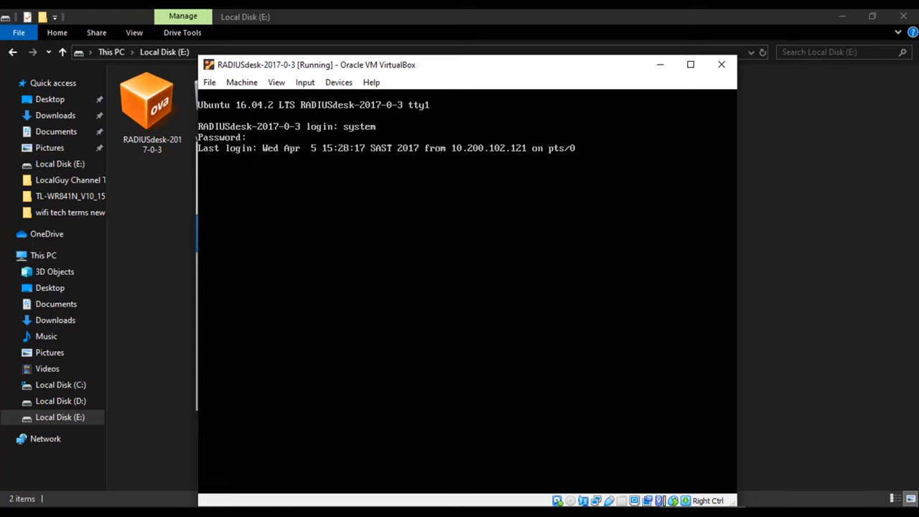
{"action": "key", "text": "Return"}
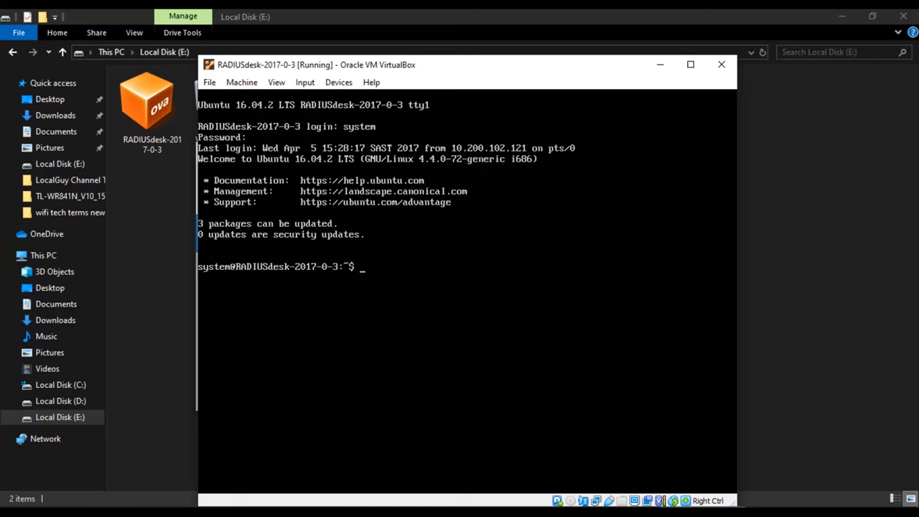
{"action": "type", "text": "ifcon"}
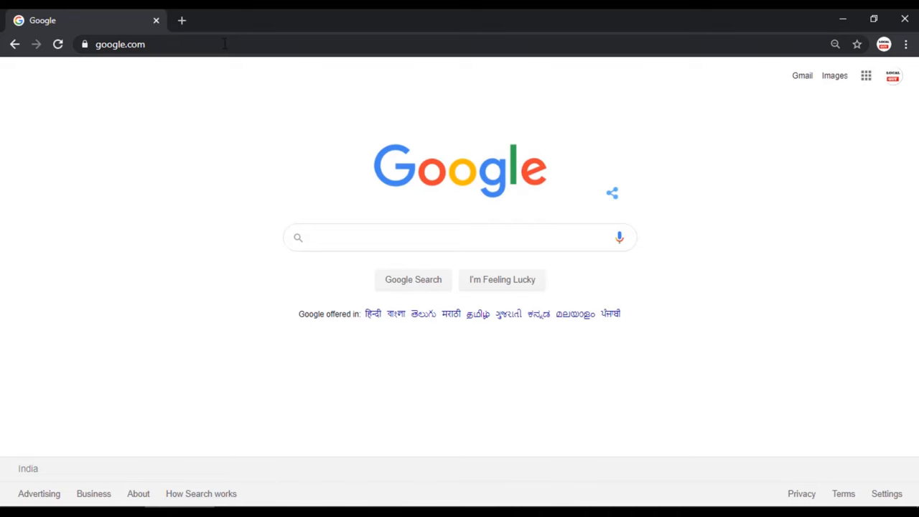
Browse to the RADIUSdesk admin site and log in as root
{"action": "type", "text": "192.168.1.150"}
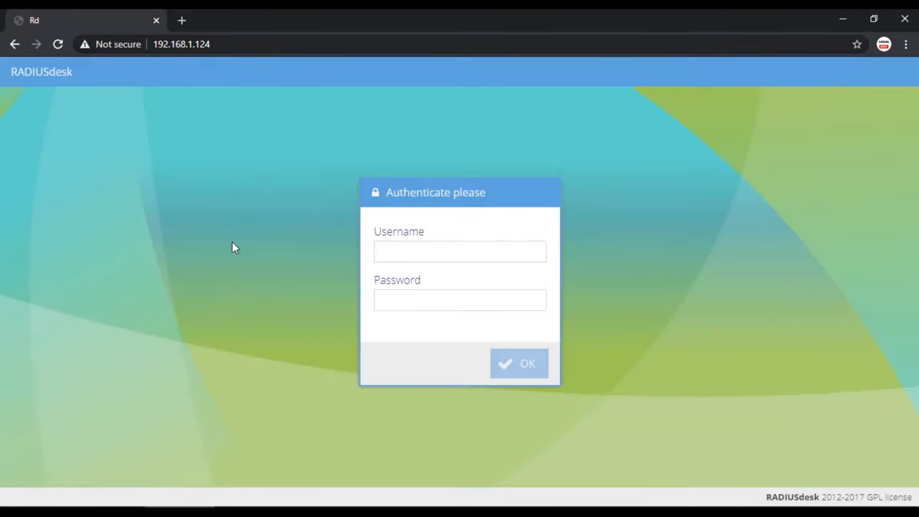
{"action": "left_click", "coordinate": [460, 251]}
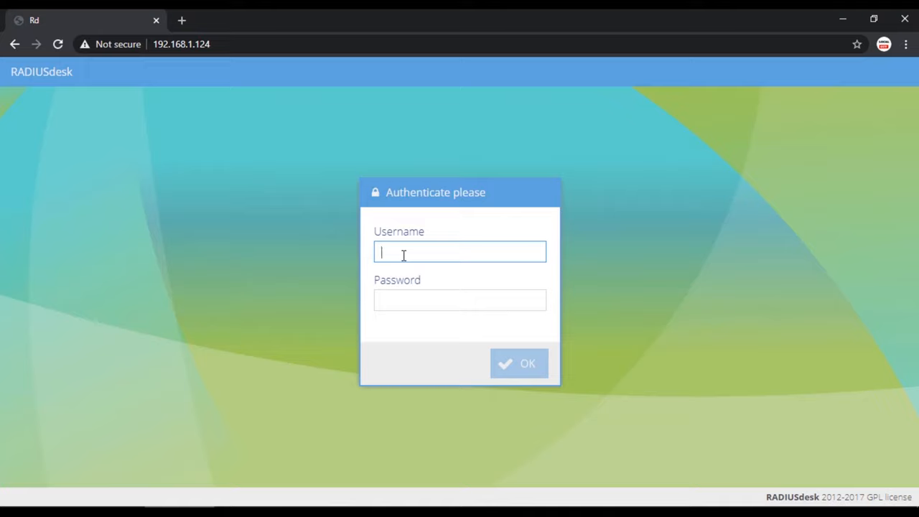
{"action": "type", "text": "root"}
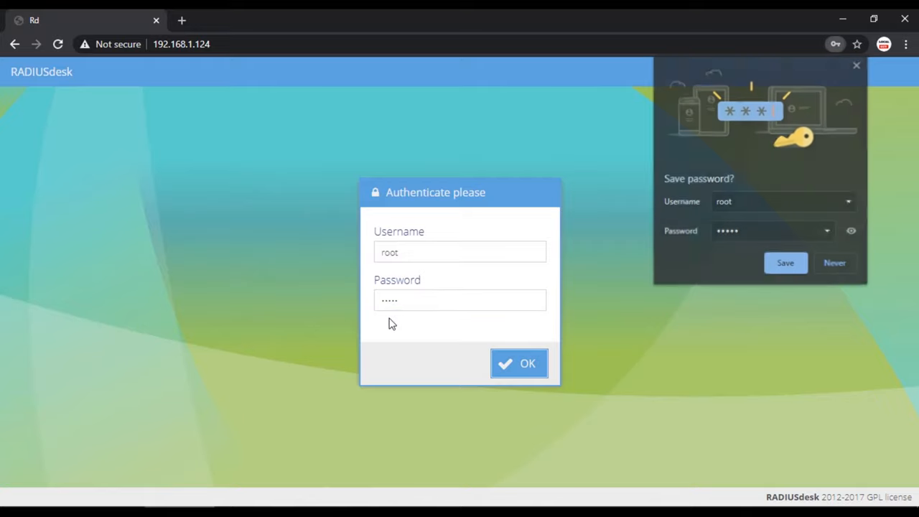
{"action": "left_click", "coordinate": [518, 363]}
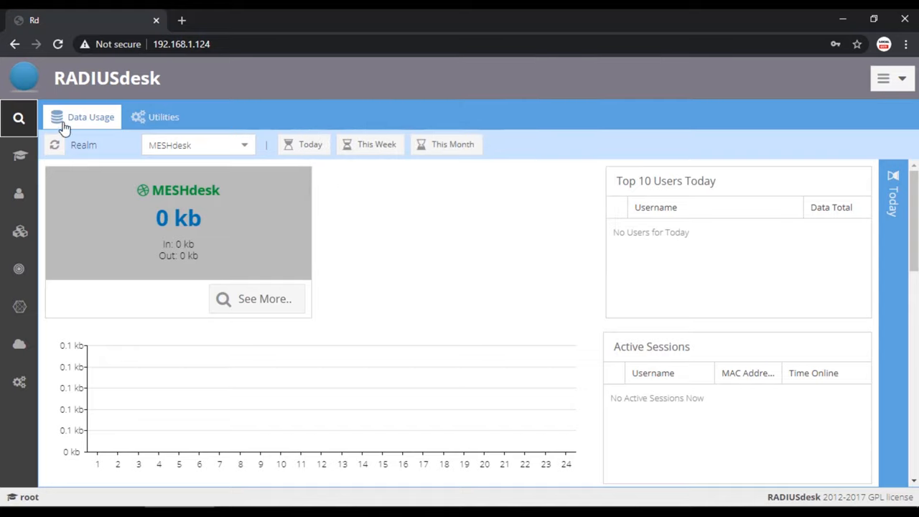
{"action": "mouse_move", "coordinate": [90, 120]}
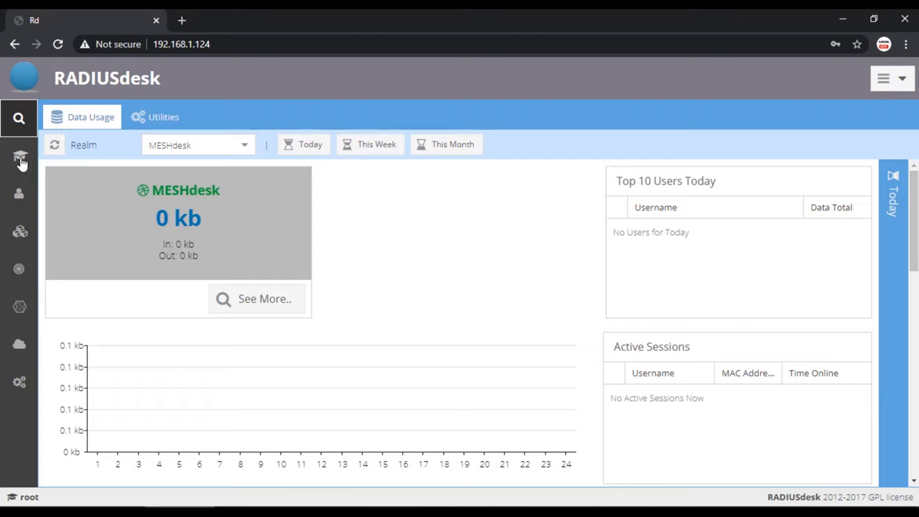
{"action": "mouse_move", "coordinate": [20, 231]}
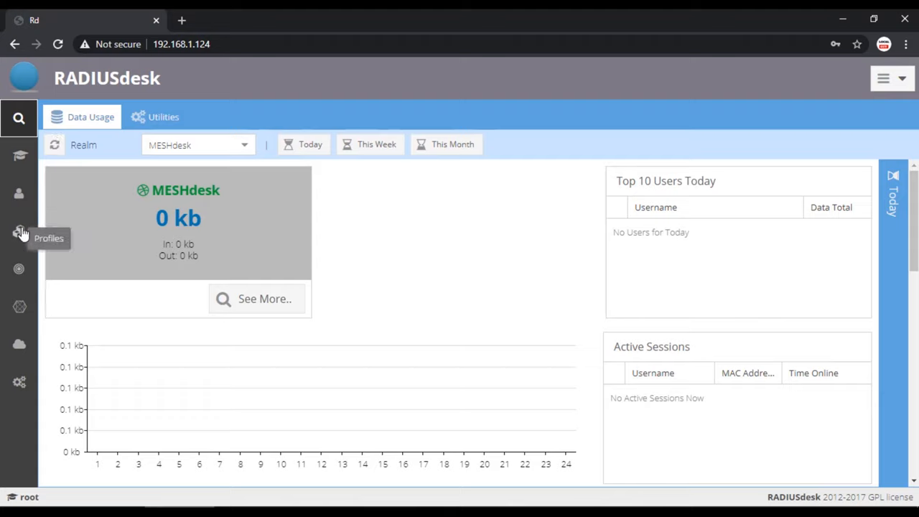
{"action": "mouse_move", "coordinate": [20, 268]}
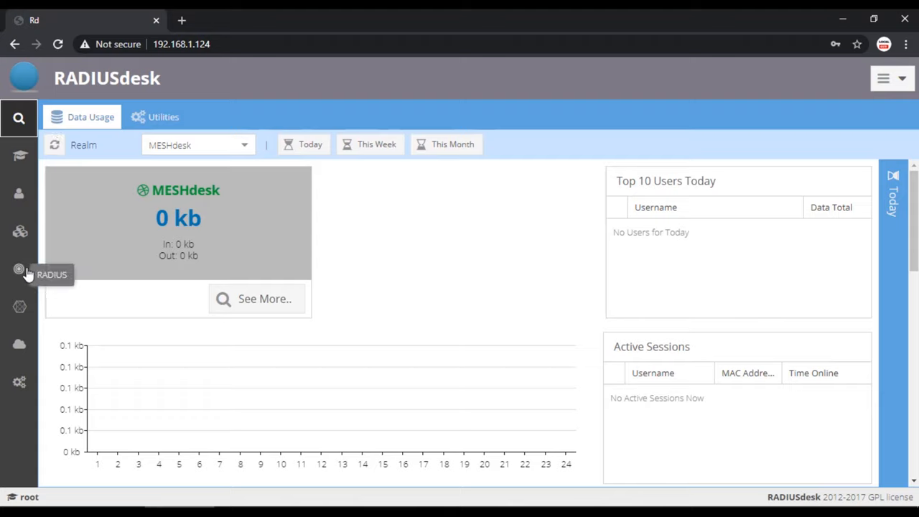
{"action": "left_click", "coordinate": [20, 270]}
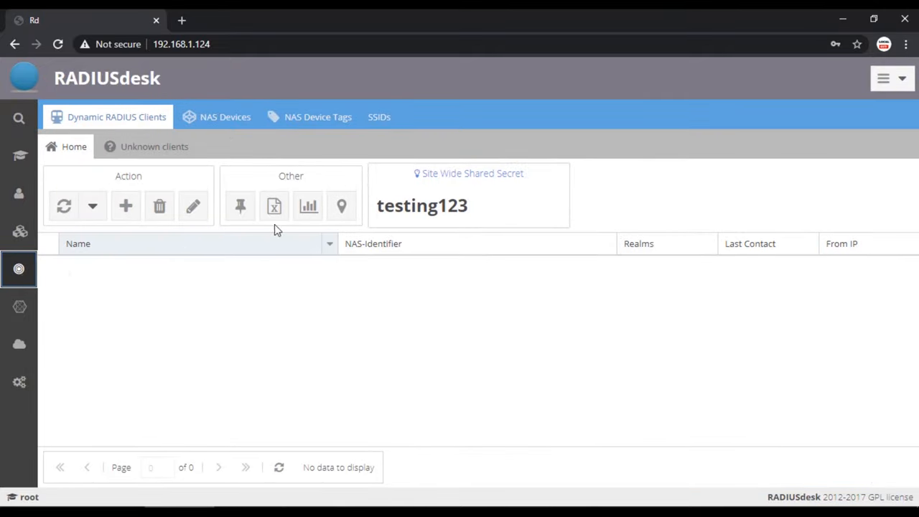
Start adding a NAS device, keeping the default owner and connection type
{"action": "double_click", "coordinate": [422, 205]}
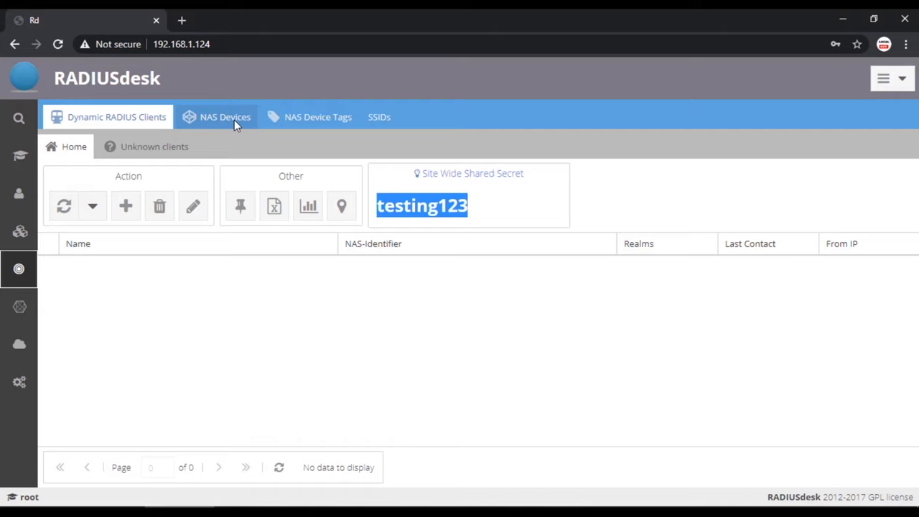
{"action": "left_click", "coordinate": [224, 117]}
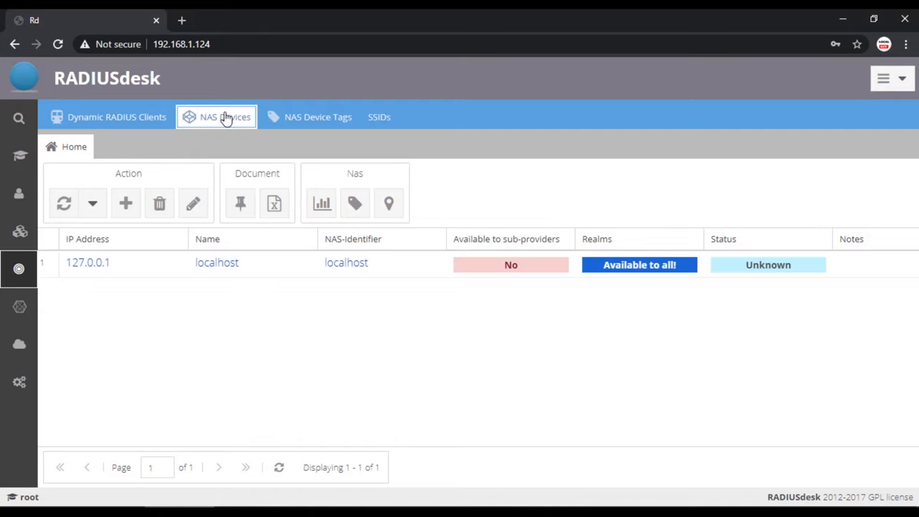
{"action": "left_click", "coordinate": [126, 204]}
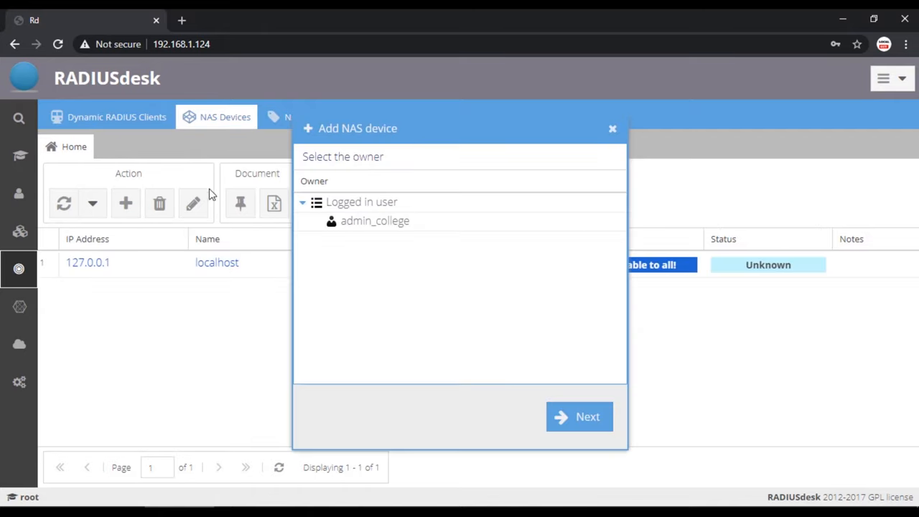
{"action": "left_click", "coordinate": [374, 221]}
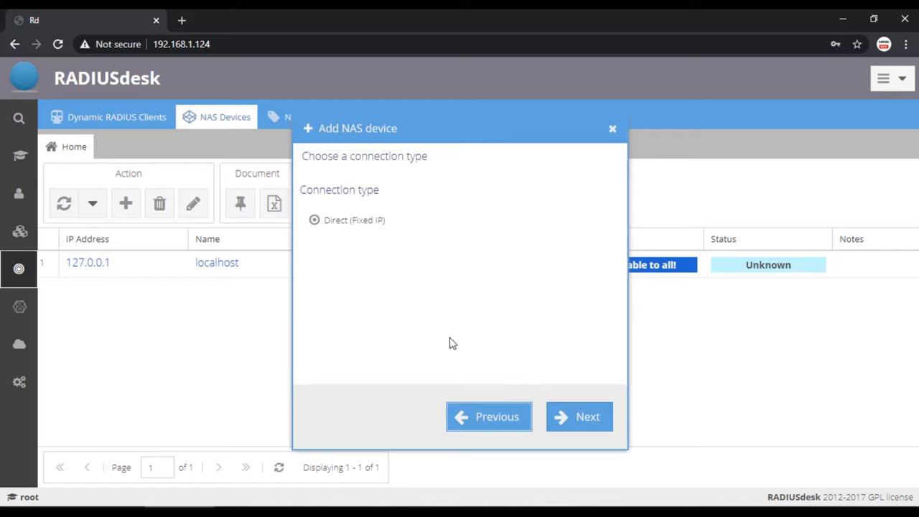
{"action": "left_click", "coordinate": [578, 416]}
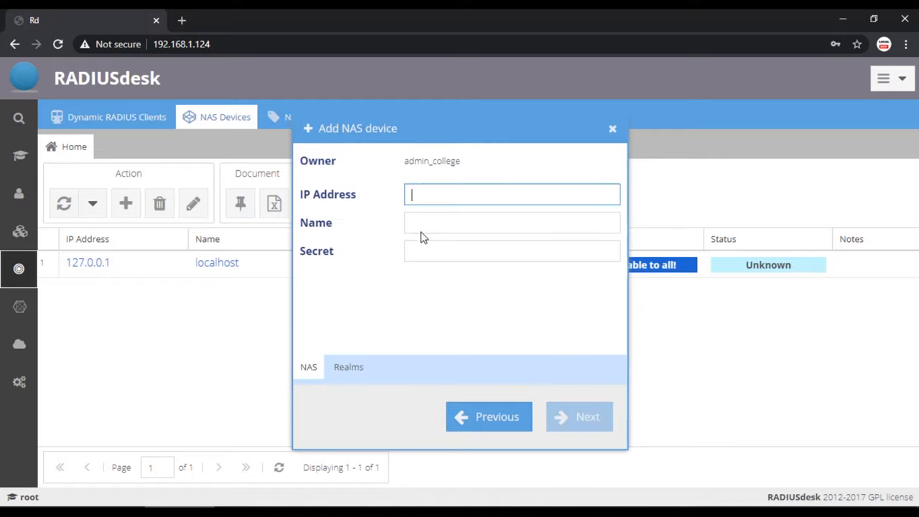
{"action": "type", "text": "1"}
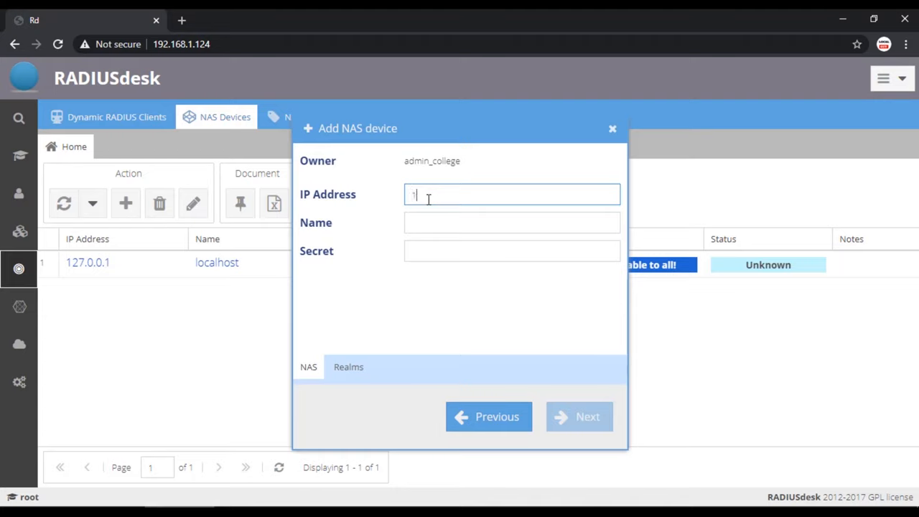
{"action": "type", "text": "92.168.1.150"}
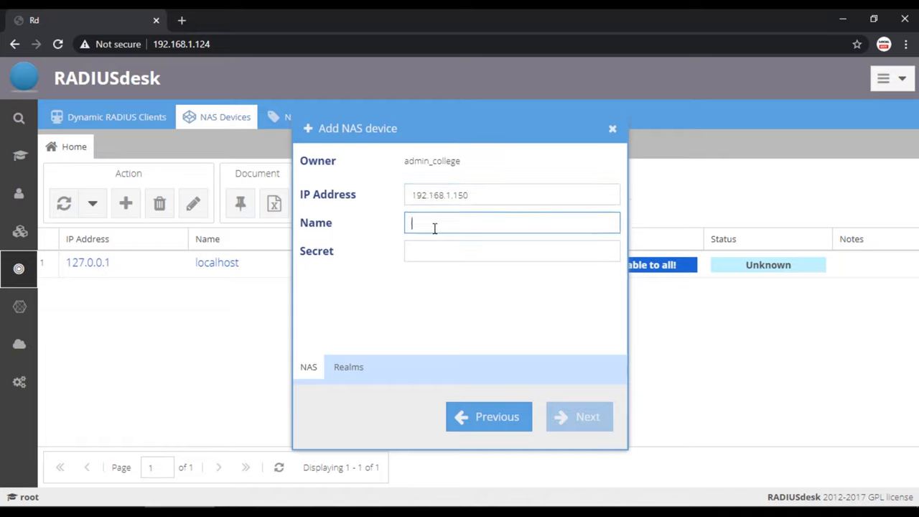
{"action": "type", "text": "TP"}
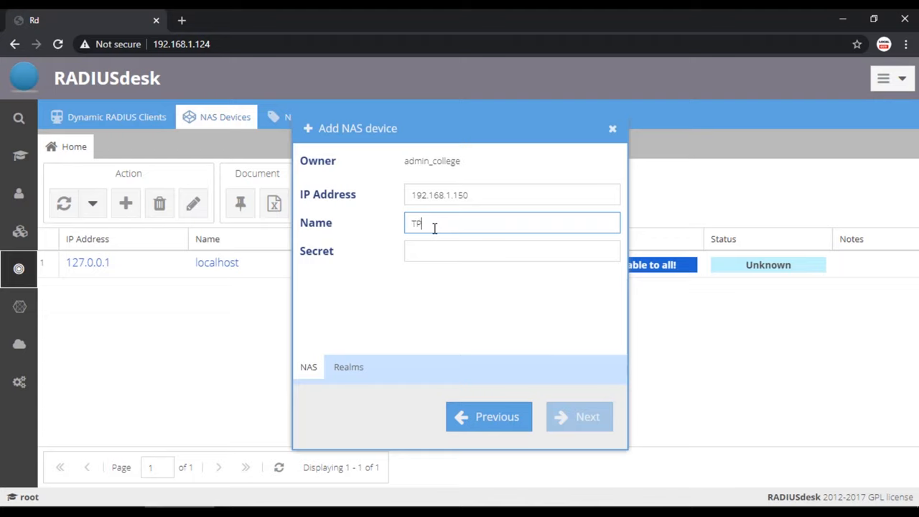
{"action": "type", "text": "Link"}
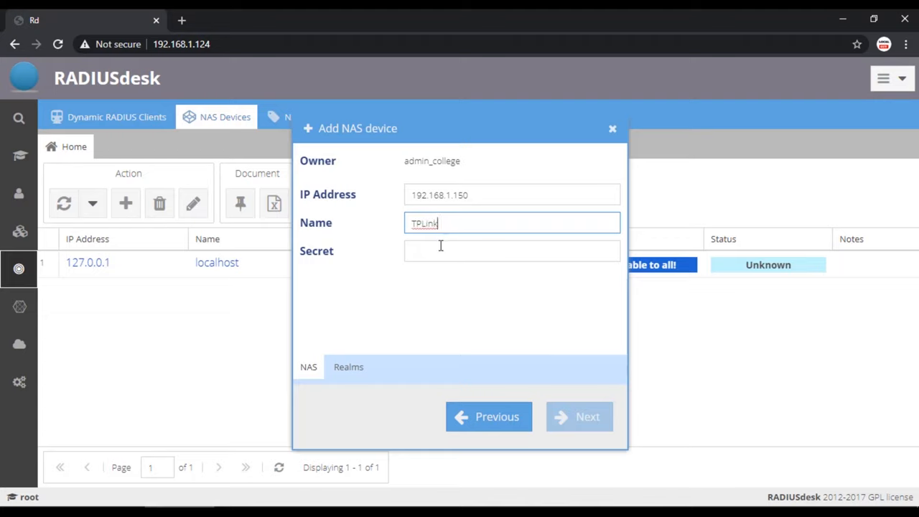
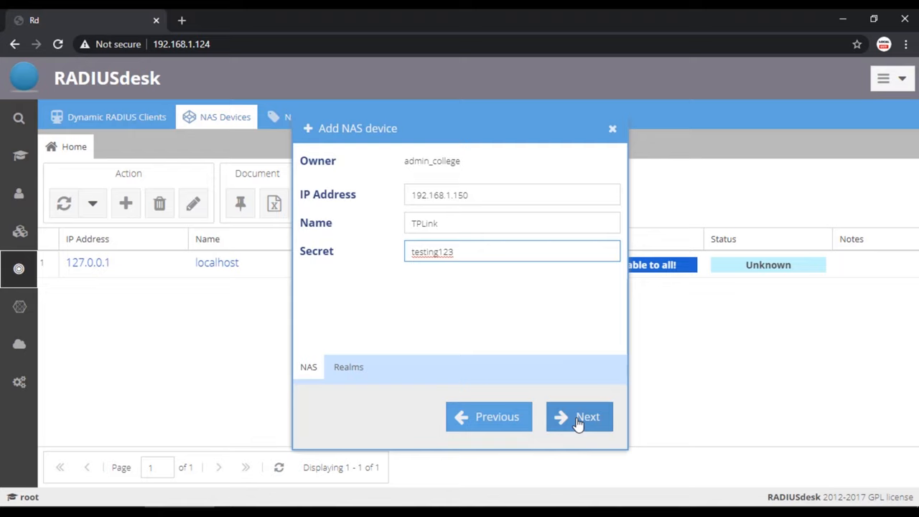
{"action": "left_click", "coordinate": [580, 417]}
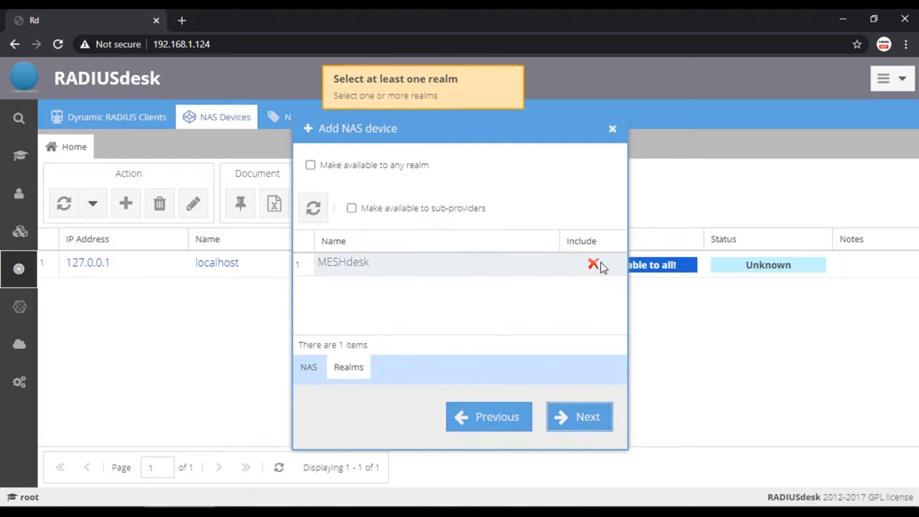
{"action": "left_click", "coordinate": [593, 265]}
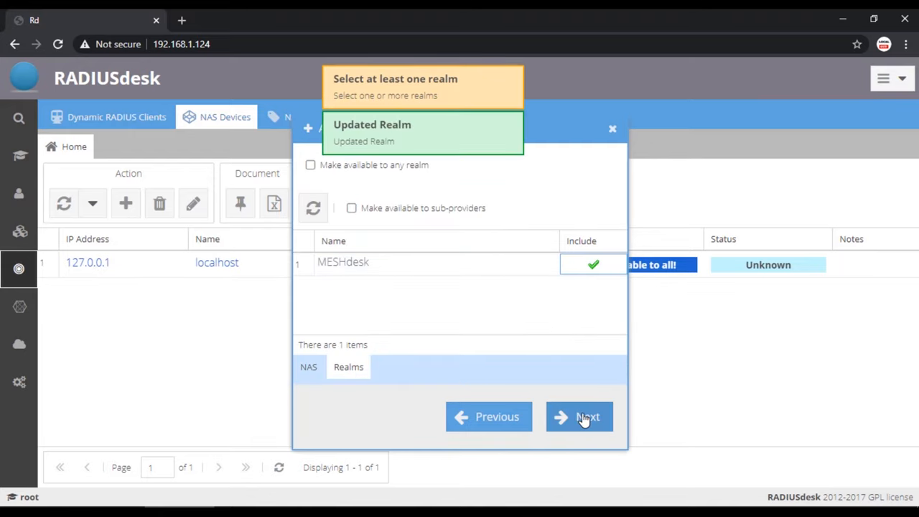
{"action": "left_click", "coordinate": [580, 416]}
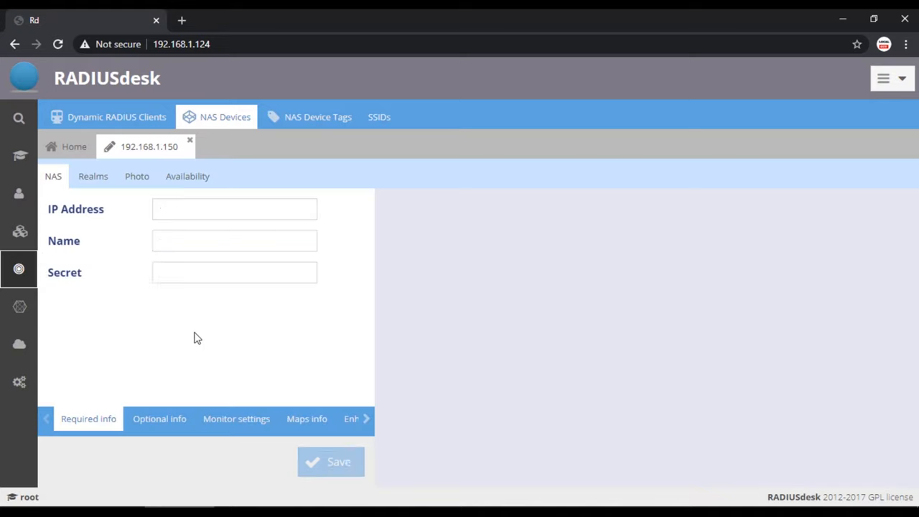
Set the TPLink NAS to be monitored by ping and save
{"action": "left_click", "coordinate": [235, 419]}
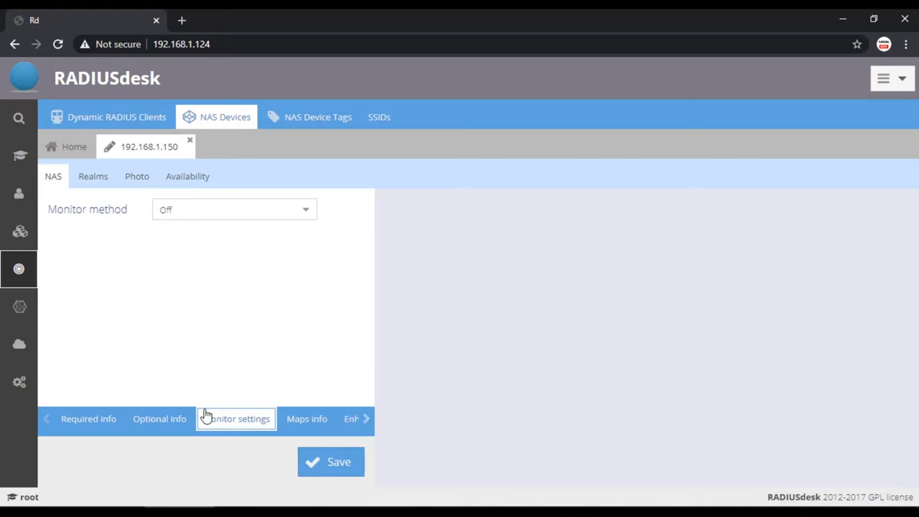
{"action": "left_click", "coordinate": [233, 209]}
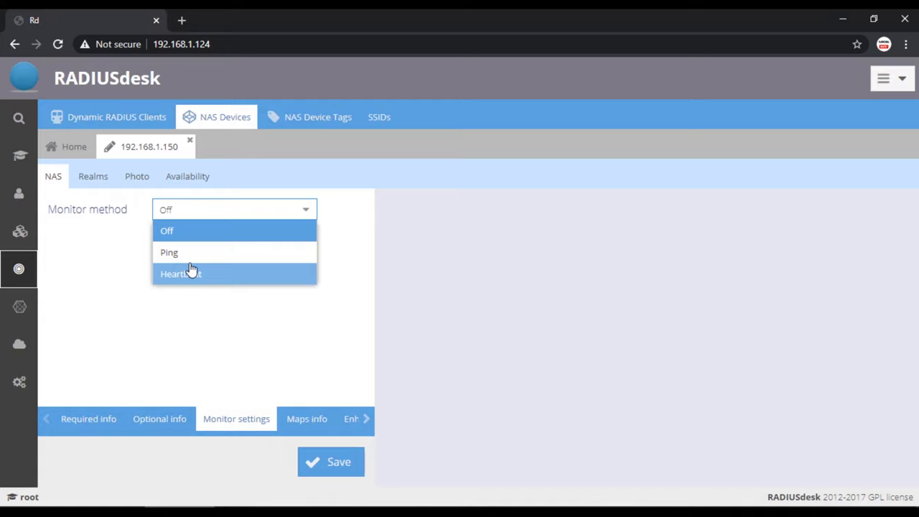
{"action": "left_click", "coordinate": [169, 253]}
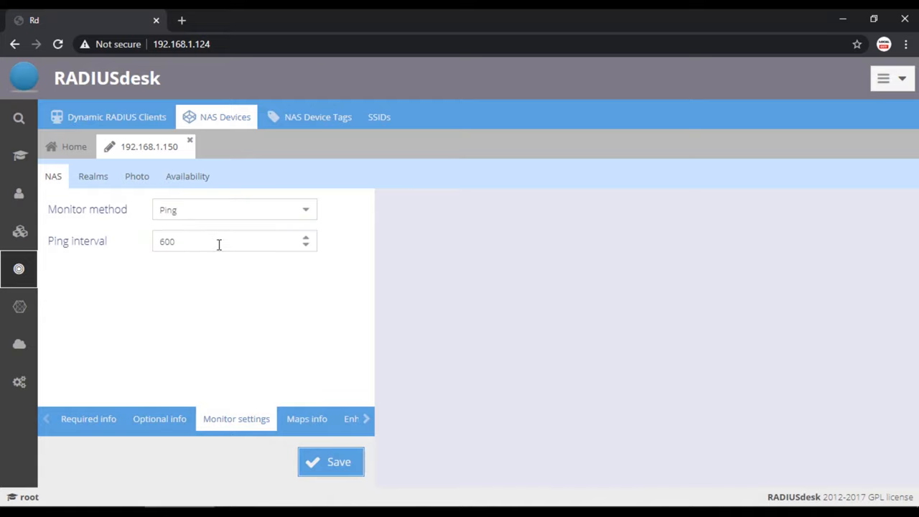
{"action": "left_click", "coordinate": [330, 462]}
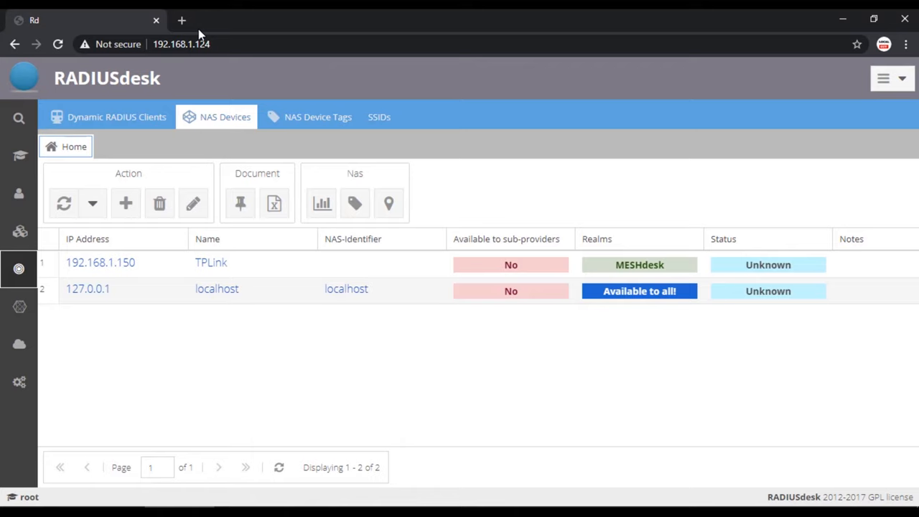
Browse to the TP-Link router at 192.168.1.150 in a new tab
{"action": "left_click", "coordinate": [181, 20]}
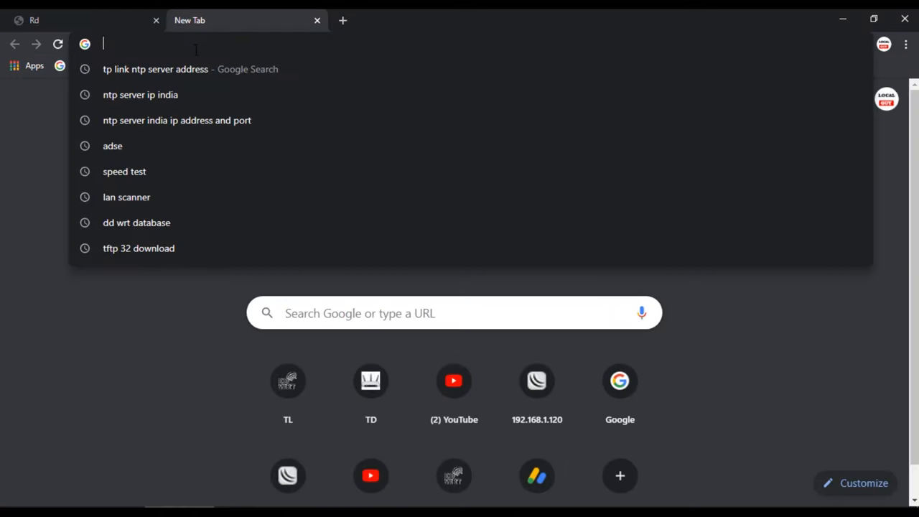
{"action": "type", "text": "192.168.1.150"}
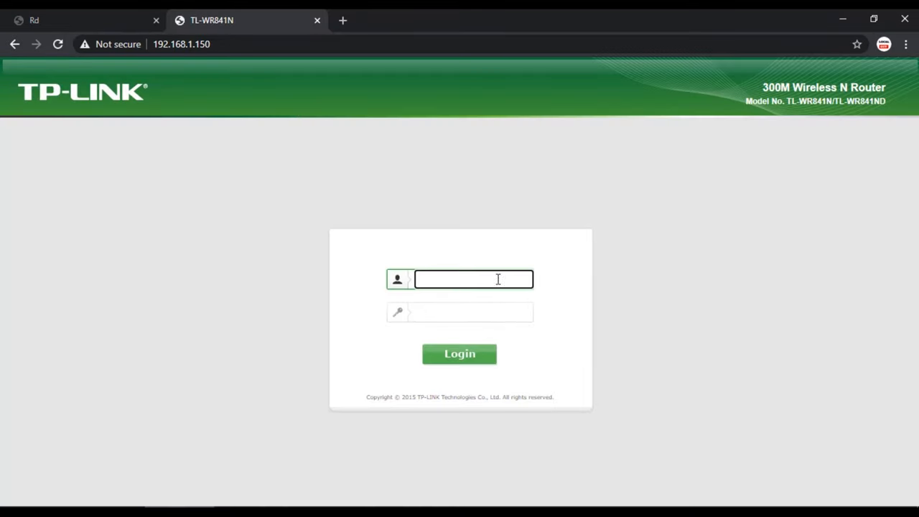
Log in to the router and go to Wireless > Wireless Security
{"action": "left_click", "coordinate": [460, 354]}
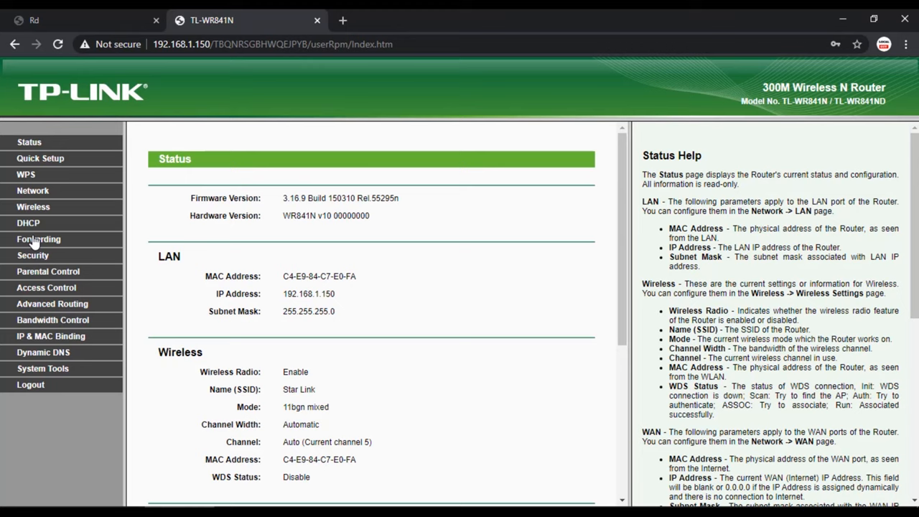
{"action": "left_click", "coordinate": [33, 207]}
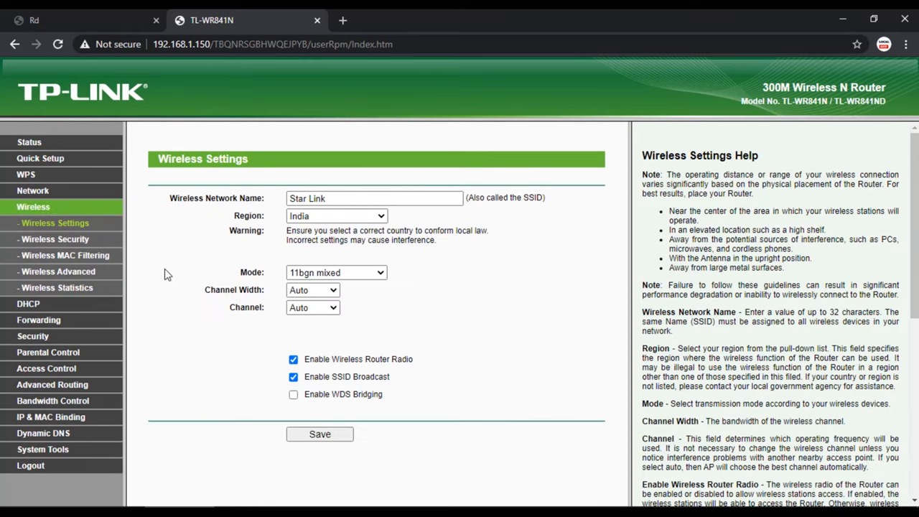
{"action": "left_click", "coordinate": [373, 198]}
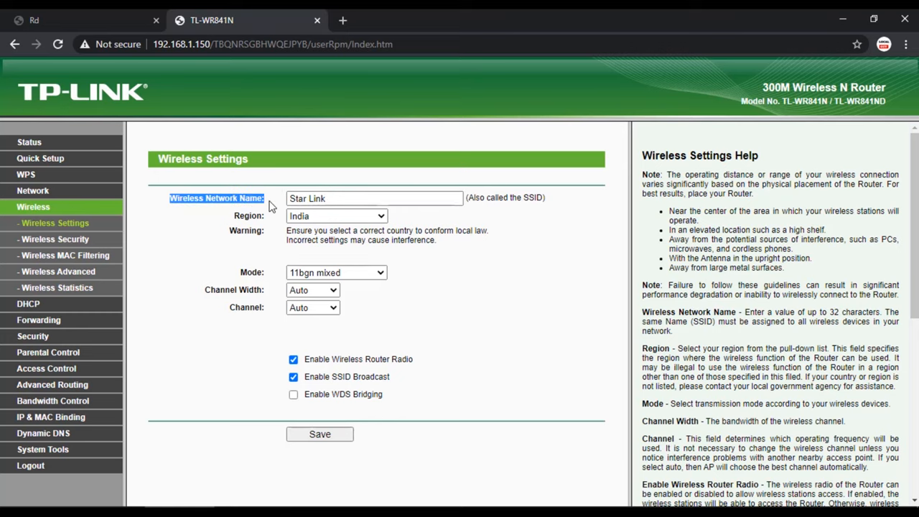
{"action": "left_click", "coordinate": [373, 198]}
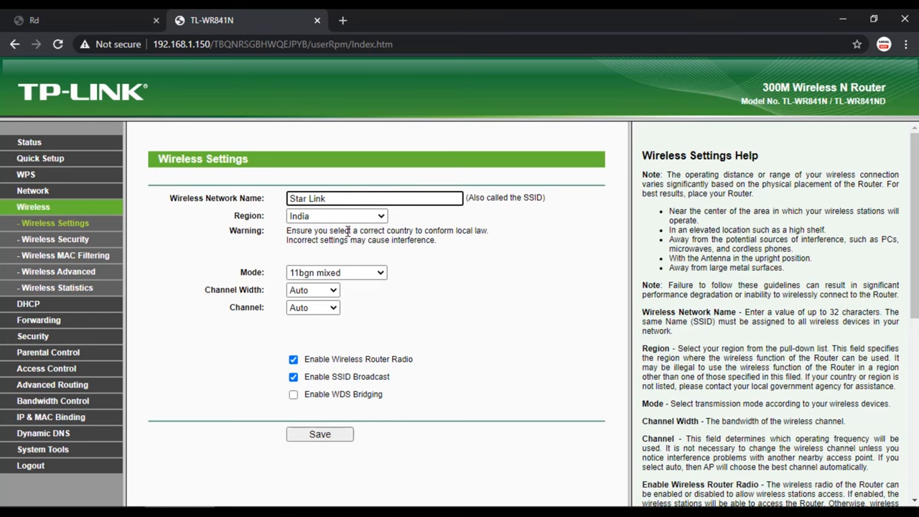
{"action": "left_click", "coordinate": [55, 239]}
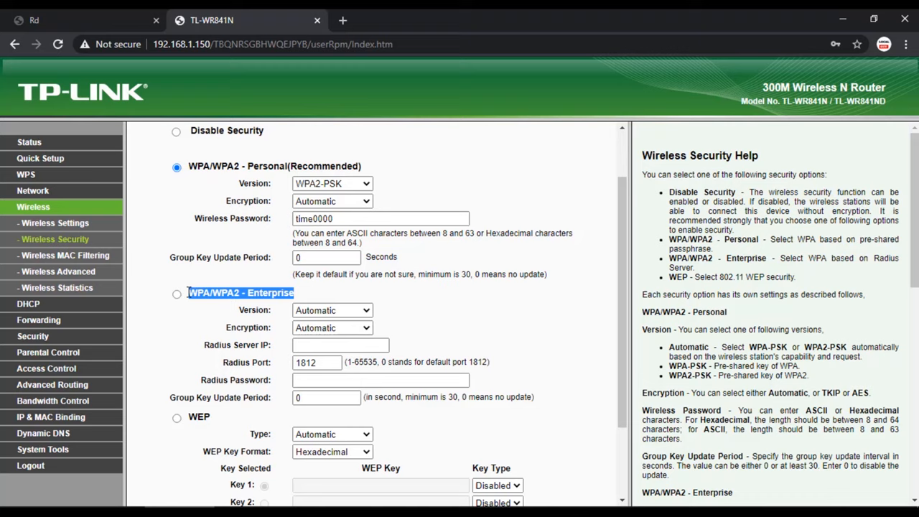
{"action": "left_click", "coordinate": [177, 294]}
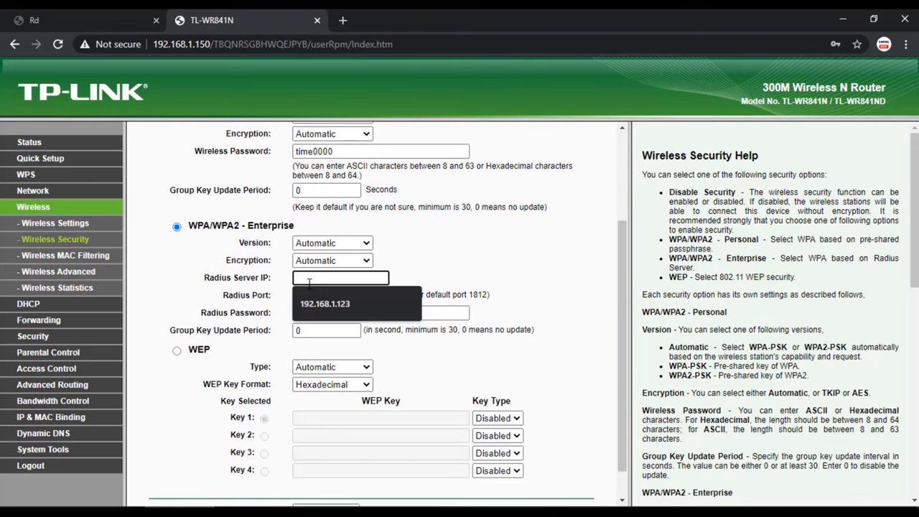
{"action": "type", "text": "192"}
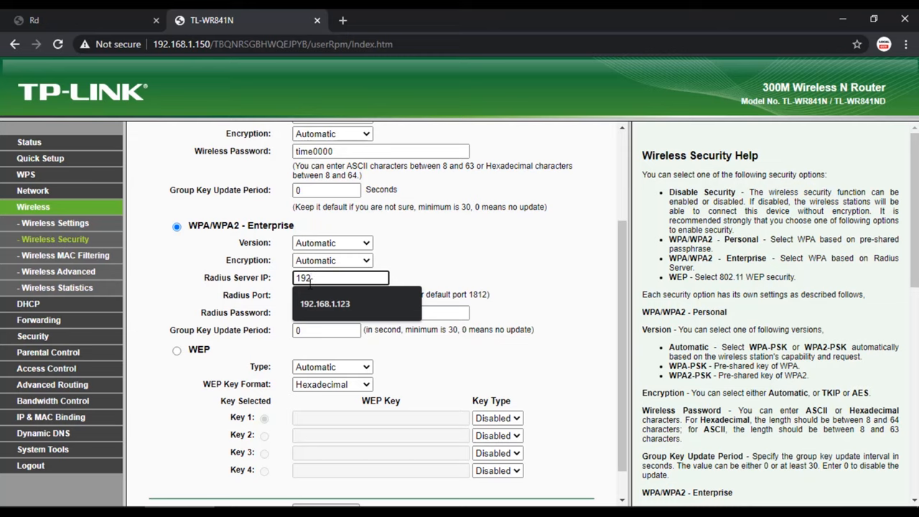
{"action": "type", "text": ".168.1.124"}
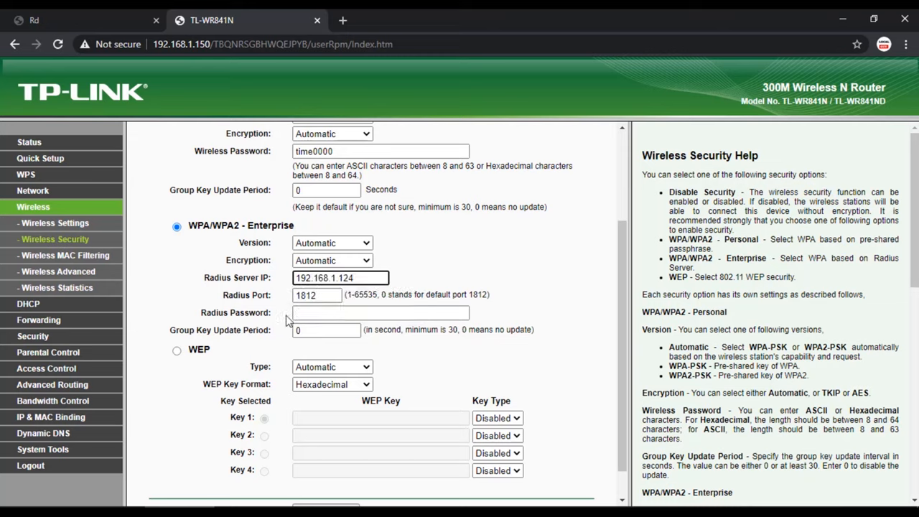
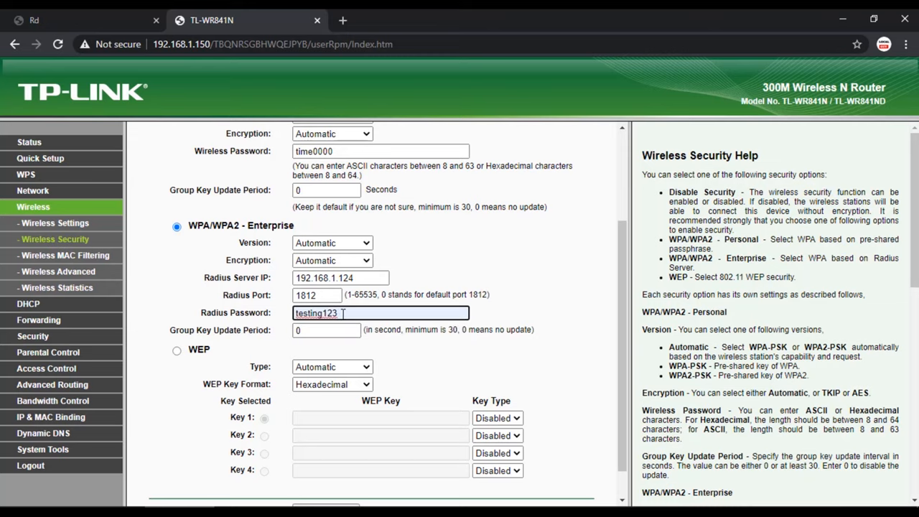
{"action": "scroll", "scroll_direction": "down", "scroll_amount": 3}
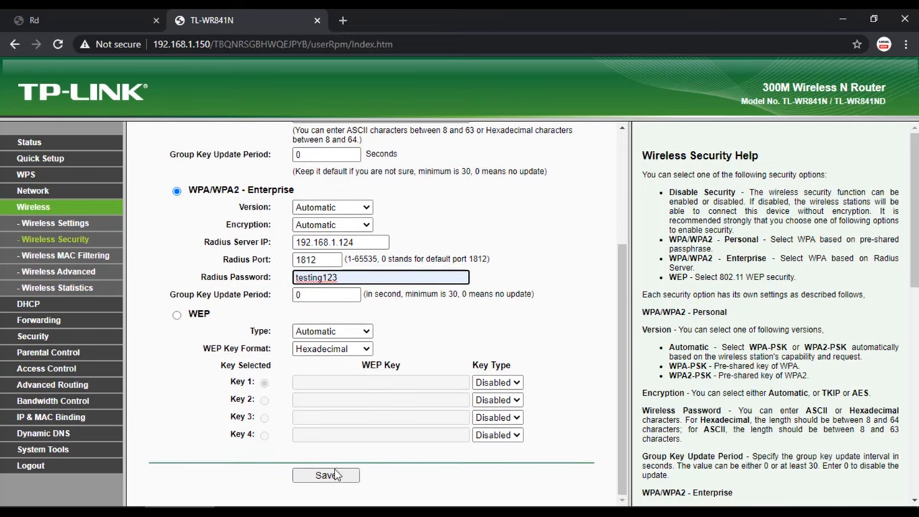
{"action": "left_click", "coordinate": [325, 474]}
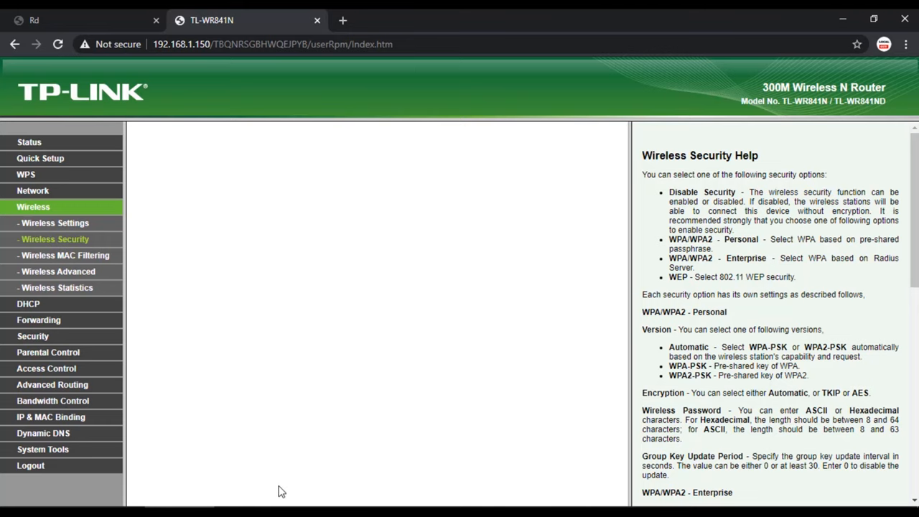
{"action": "mouse_move", "coordinate": [249, 318]}
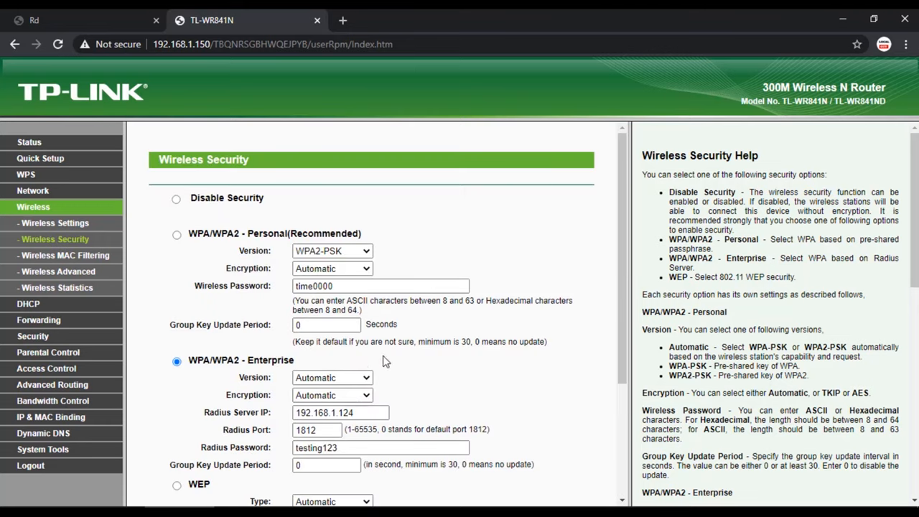
{"action": "mouse_move", "coordinate": [172, 13]}
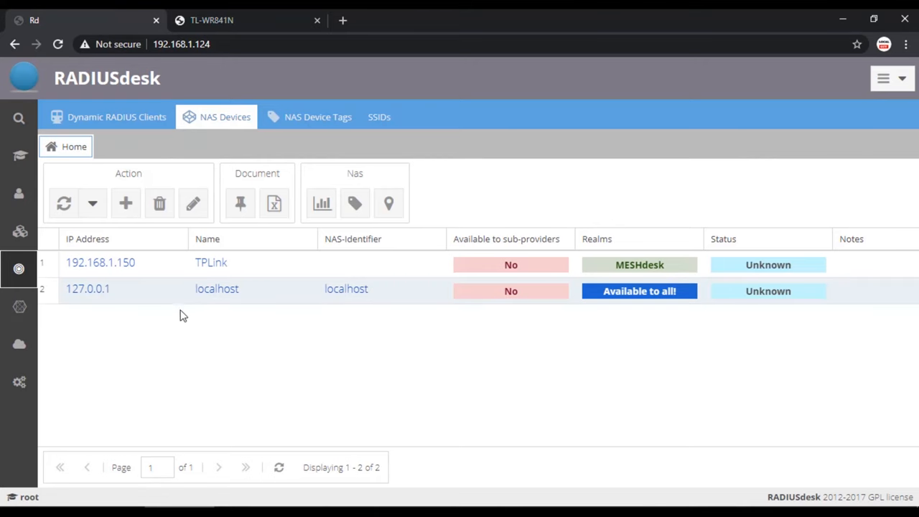
Refresh the NAS Devices list to see TPLink at 192.168.1.150 reported Up
{"action": "left_click", "coordinate": [63, 204]}
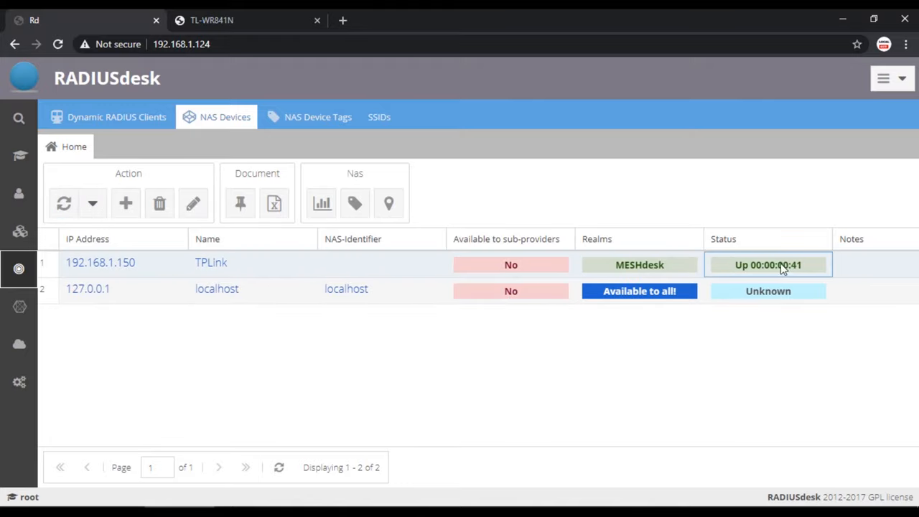
{"action": "mouse_move", "coordinate": [764, 276]}
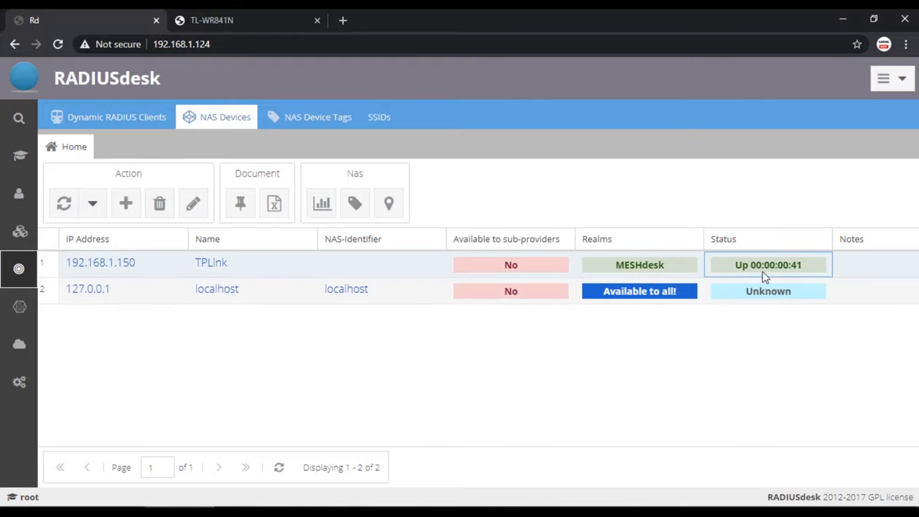
{"action": "left_click", "coordinate": [101, 261]}
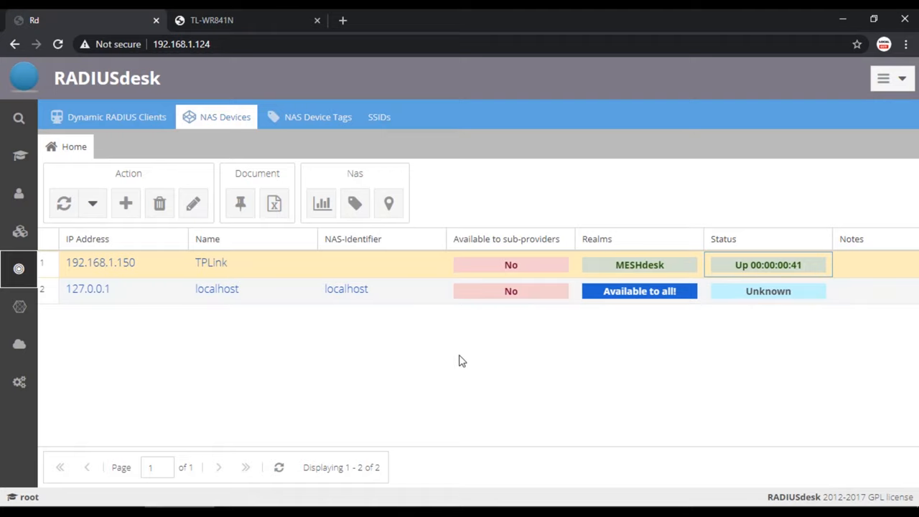
{"action": "mouse_move", "coordinate": [393, 363]}
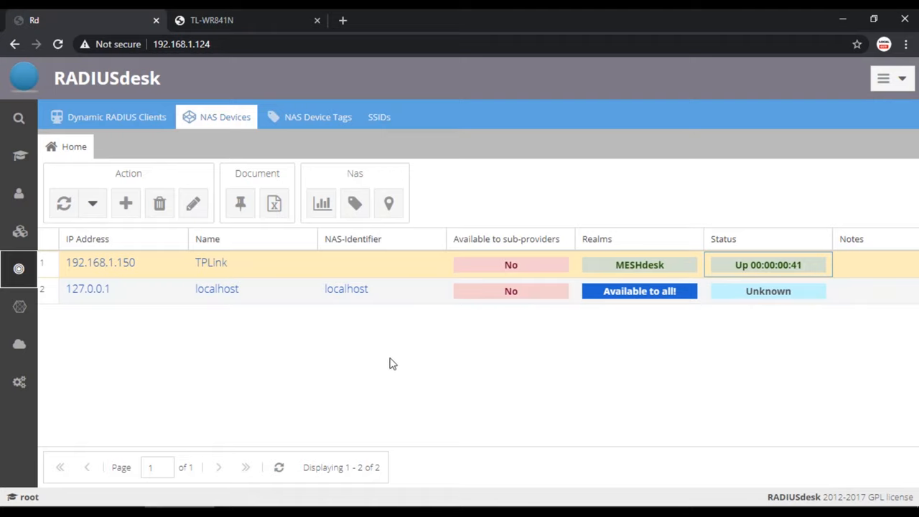
{"action": "mouse_move", "coordinate": [20, 193]}
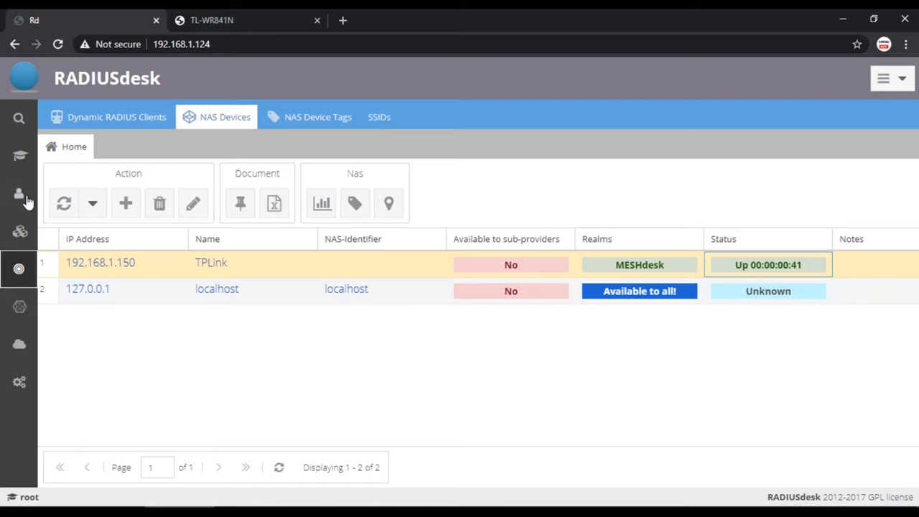
Begin a new permanent user in RADIUSdesk with admin_college as owner
{"action": "left_click", "coordinate": [20, 193]}
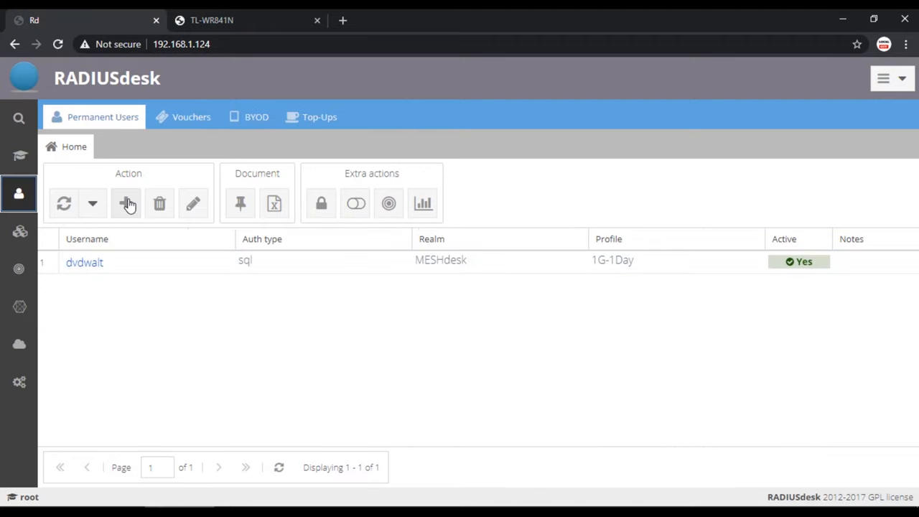
{"action": "left_click", "coordinate": [127, 204]}
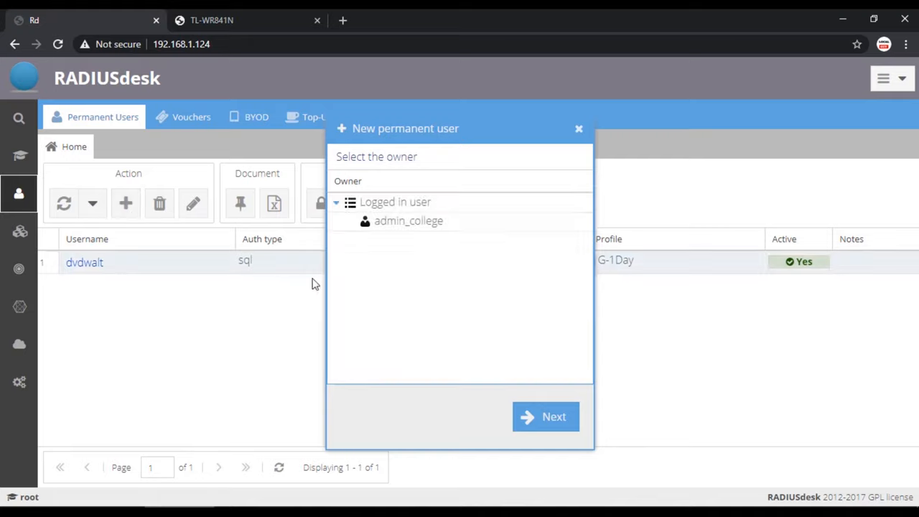
{"action": "left_click", "coordinate": [408, 221]}
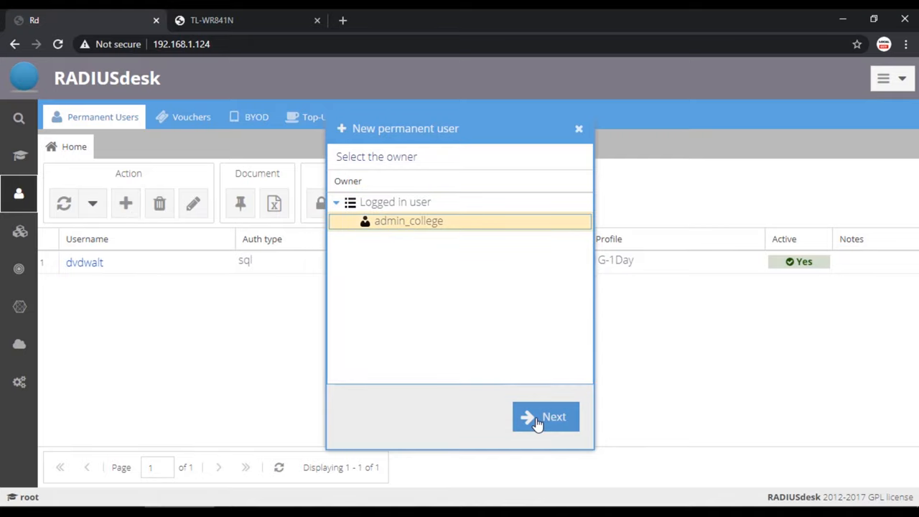
{"action": "left_click", "coordinate": [545, 416]}
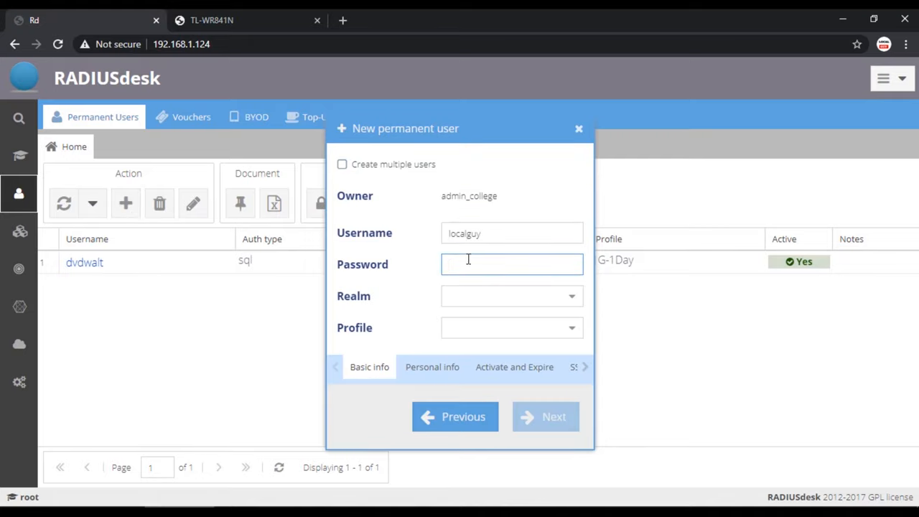
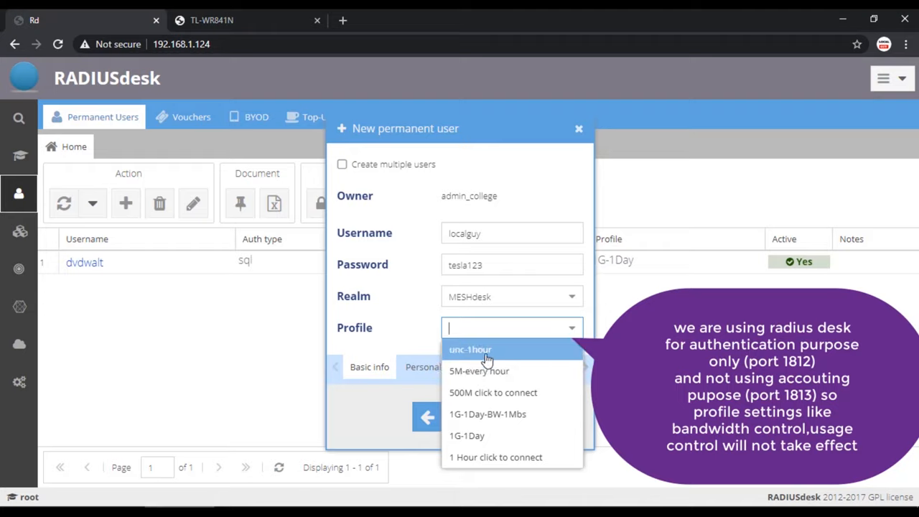
{"action": "left_click", "coordinate": [471, 350]}
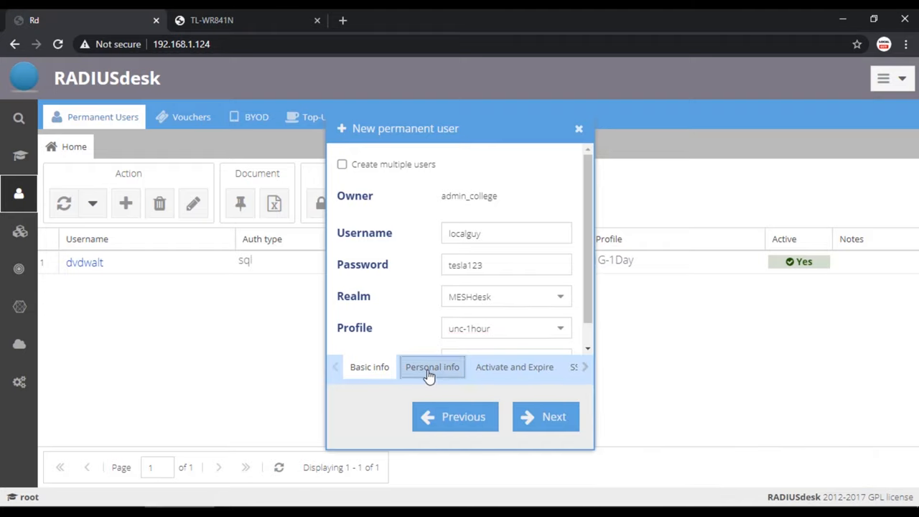
{"action": "left_click", "coordinate": [431, 367]}
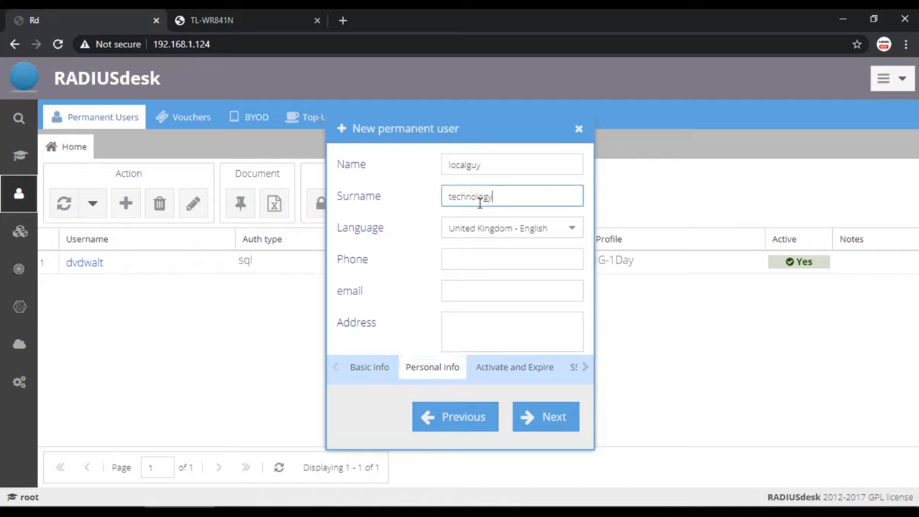
{"action": "left_click", "coordinate": [514, 368]}
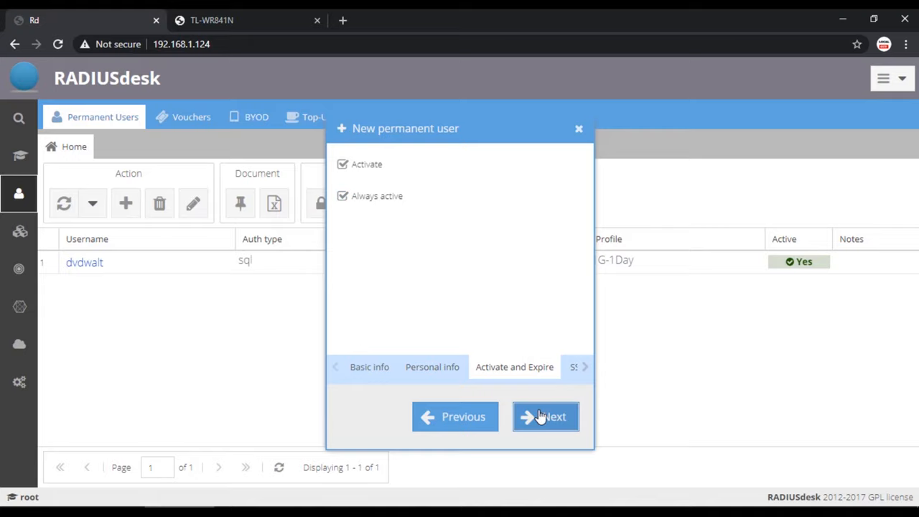
{"action": "left_click", "coordinate": [546, 417]}
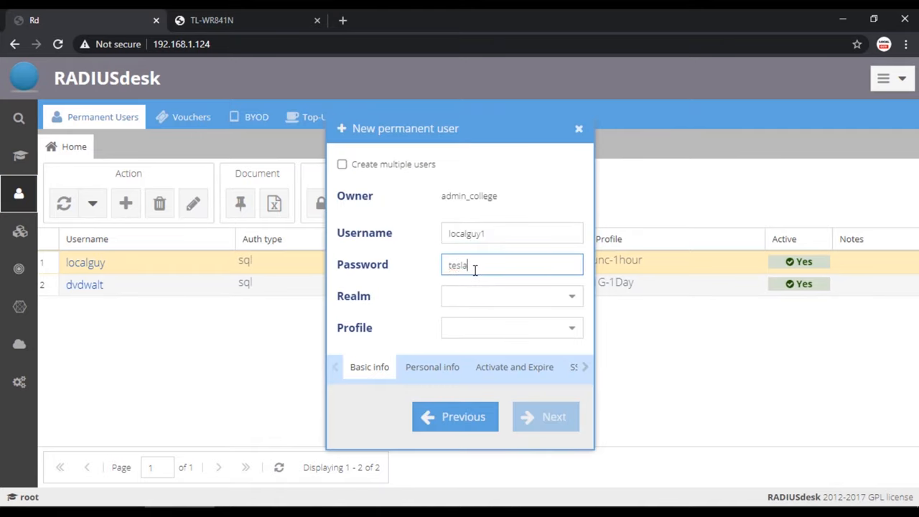
Choose the realm for the second permanent user localguy1
{"action": "left_click", "coordinate": [432, 368]}
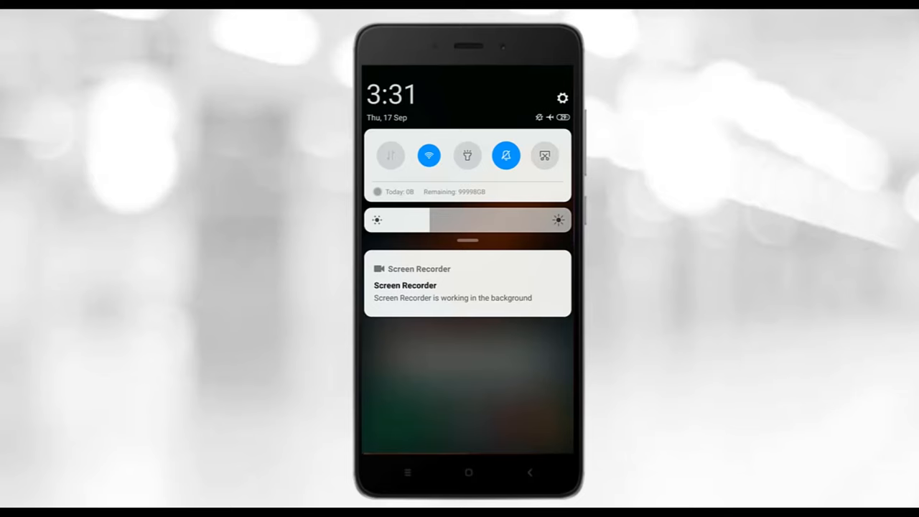
Join the Star Link network with identity localguy and check its connection details
{"action": "left_click", "coordinate": [428, 155]}
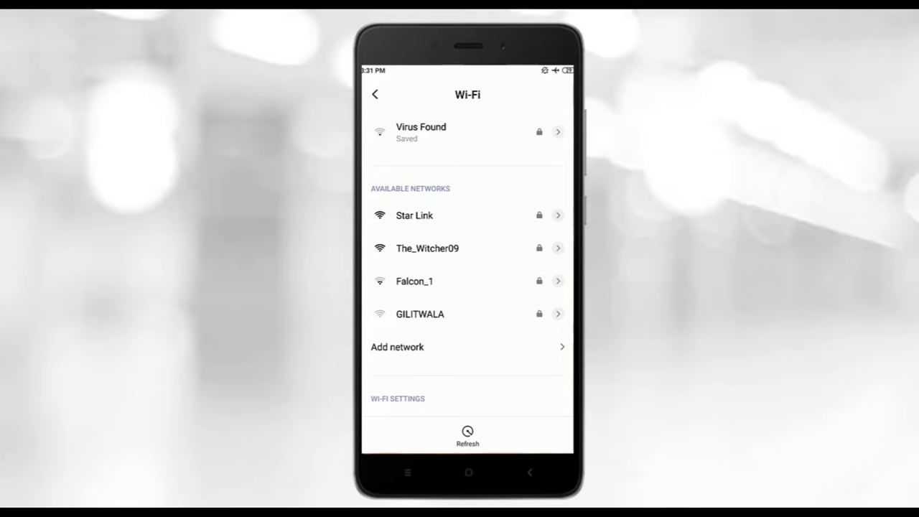
{"action": "left_click", "coordinate": [414, 215]}
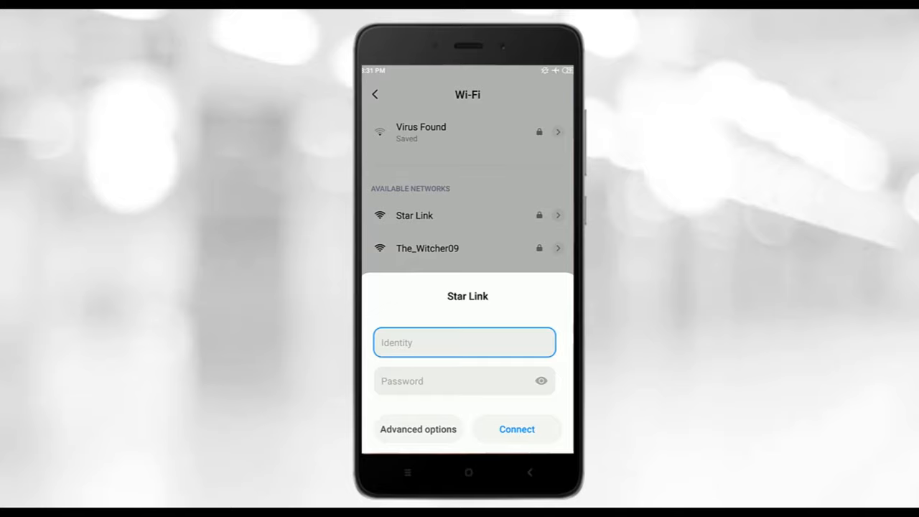
{"action": "left_click", "coordinate": [463, 342]}
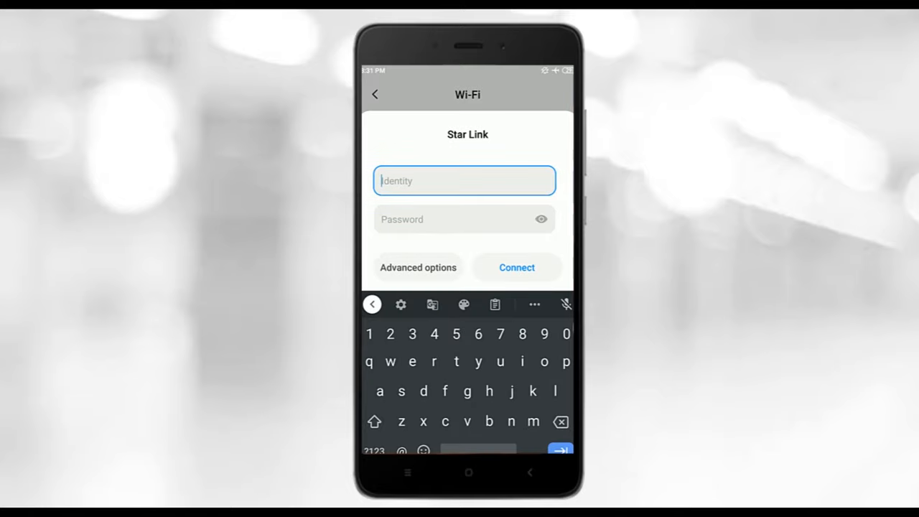
{"action": "type", "text": "localguy"}
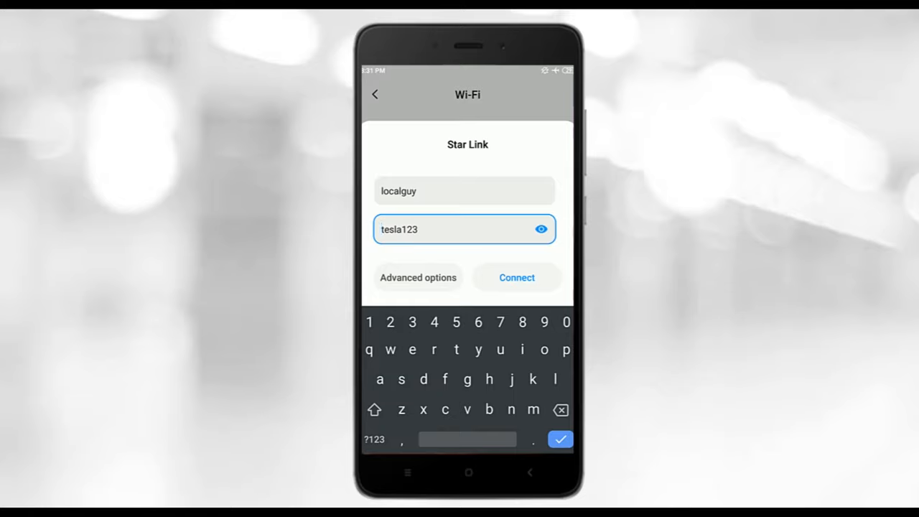
{"action": "left_click", "coordinate": [517, 278]}
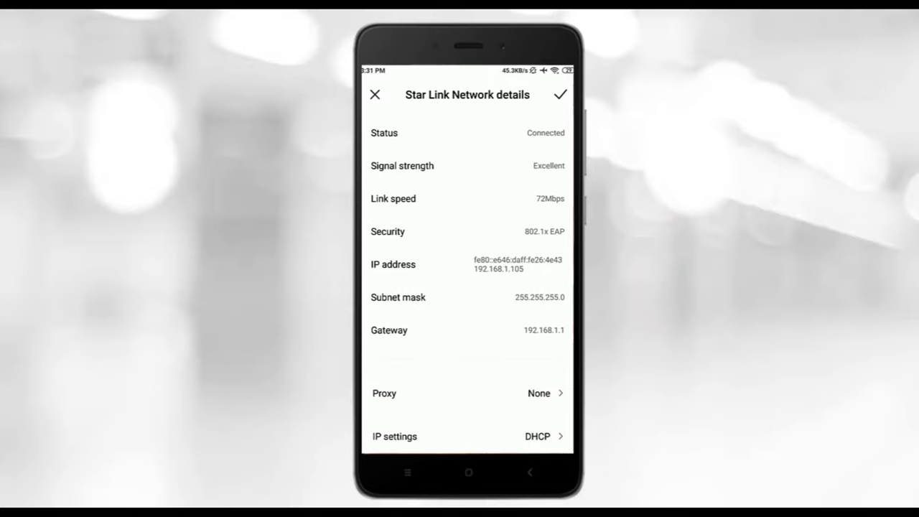
{"action": "scroll", "scroll_direction": "down", "scroll_amount": 3}
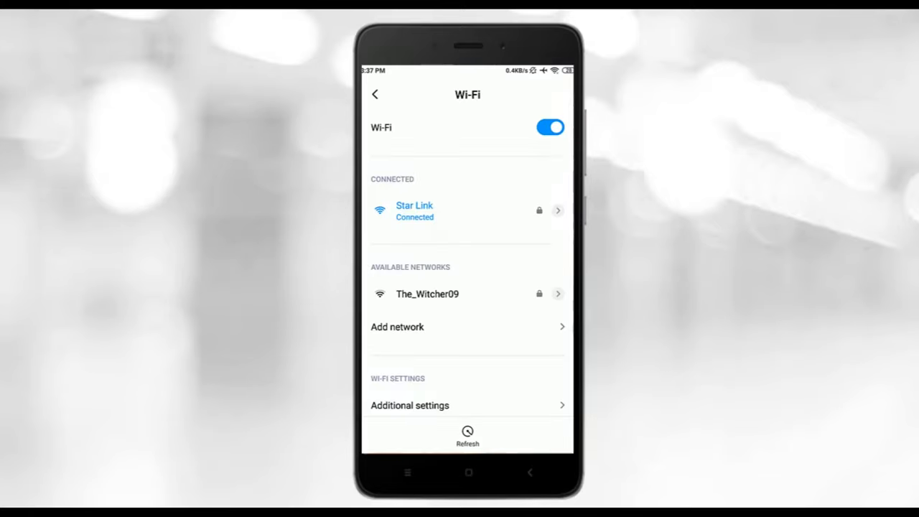
{"action": "left_click", "coordinate": [414, 210]}
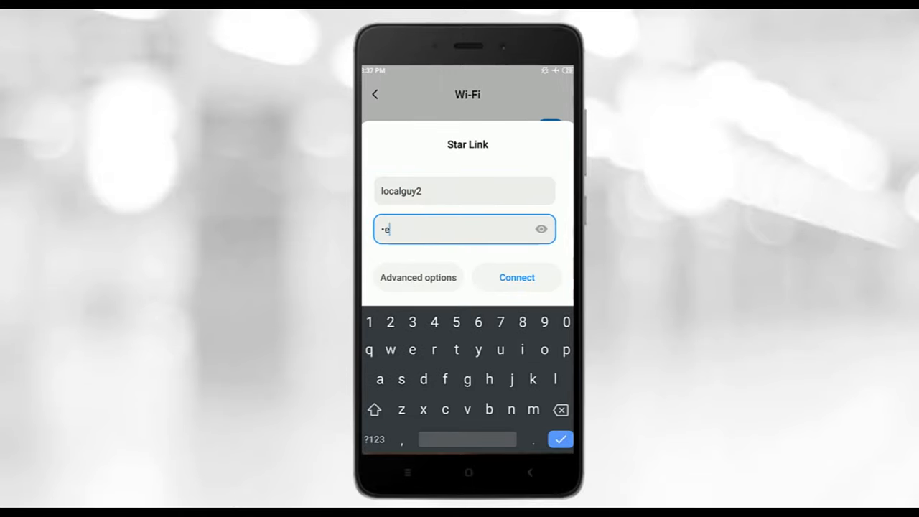
{"action": "left_click", "coordinate": [517, 277]}
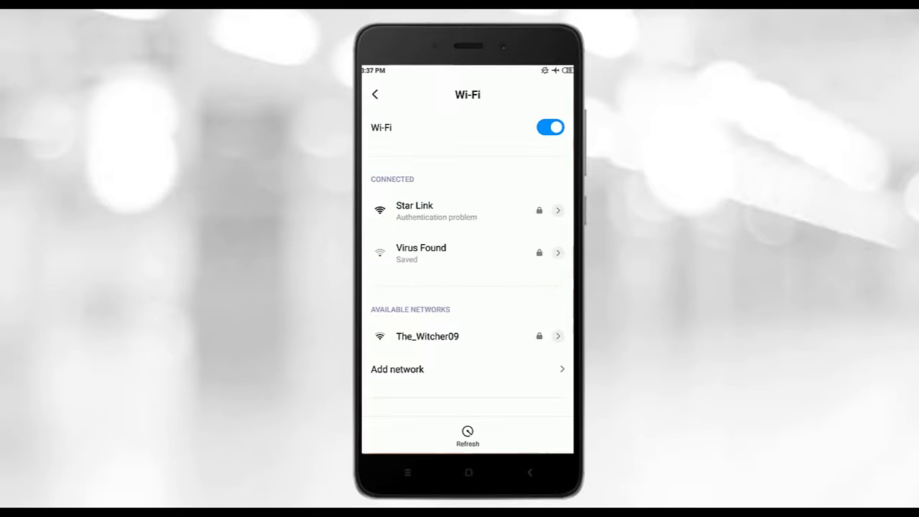
{"action": "left_click", "coordinate": [413, 209]}
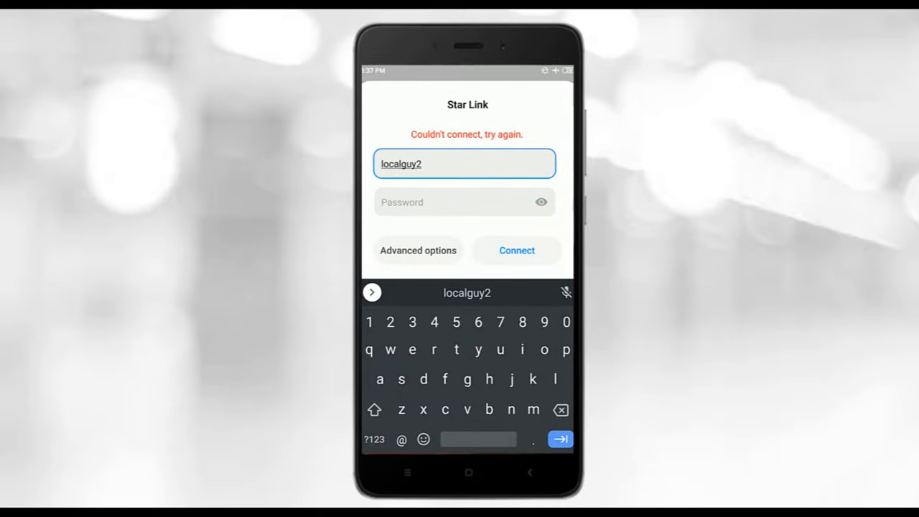
{"action": "left_click", "coordinate": [465, 201]}
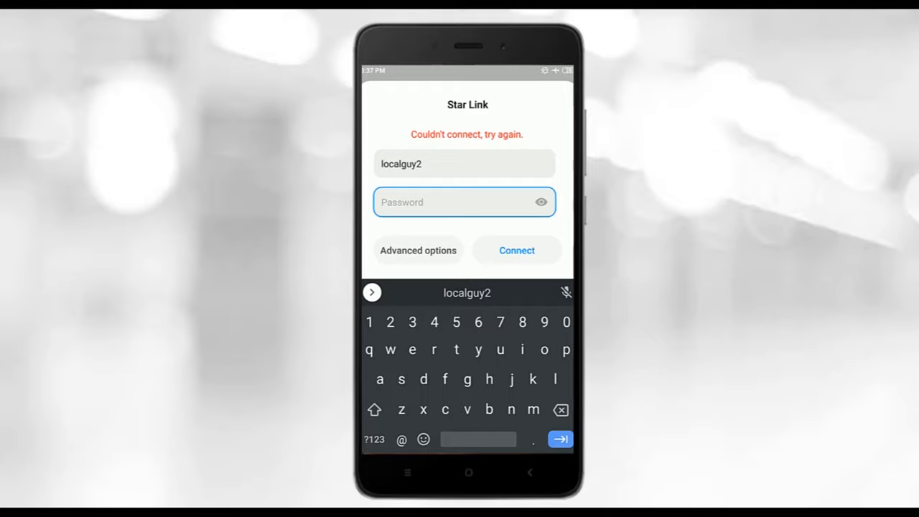
{"action": "left_click", "coordinate": [464, 164]}
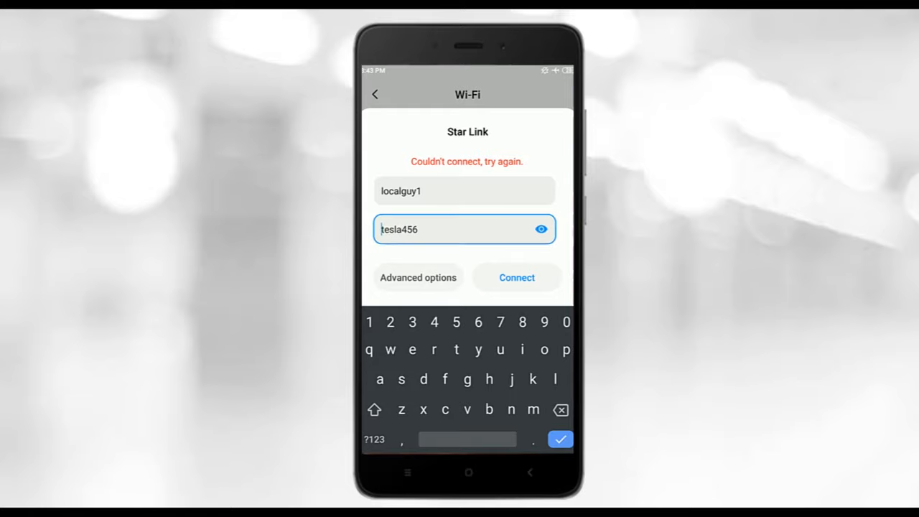
Connect as localguy1 and review Star Link status, security and IP 192.168.1.105
{"action": "left_click", "coordinate": [517, 277]}
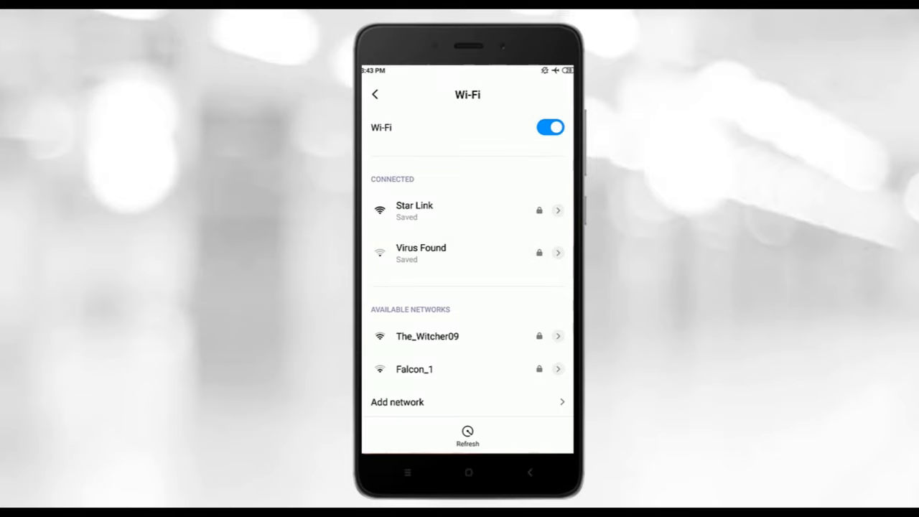
{"action": "left_click", "coordinate": [413, 210]}
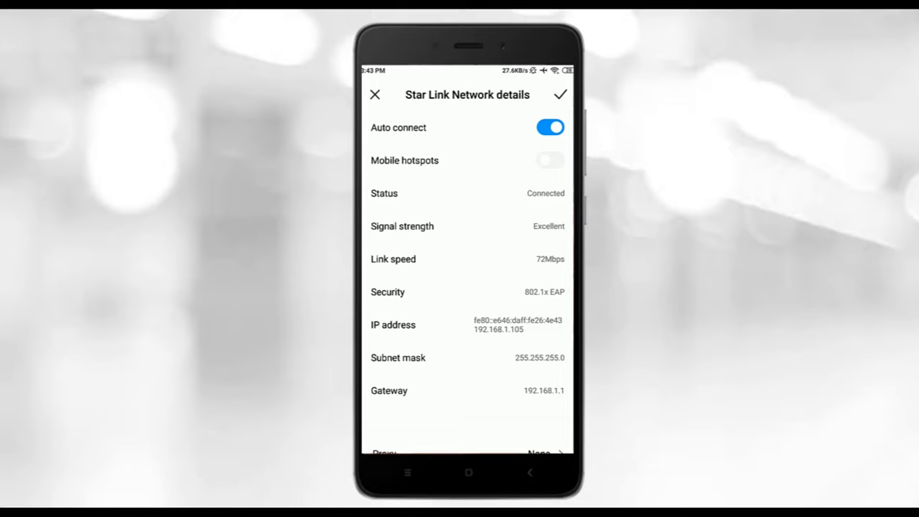
{"action": "scroll", "scroll_direction": "down", "scroll_amount": 3}
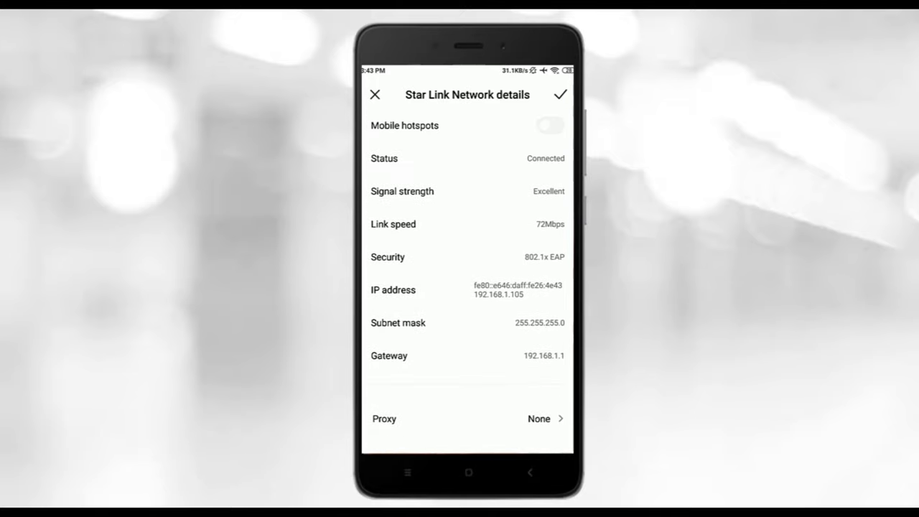
{"action": "left_click", "coordinate": [374, 95]}
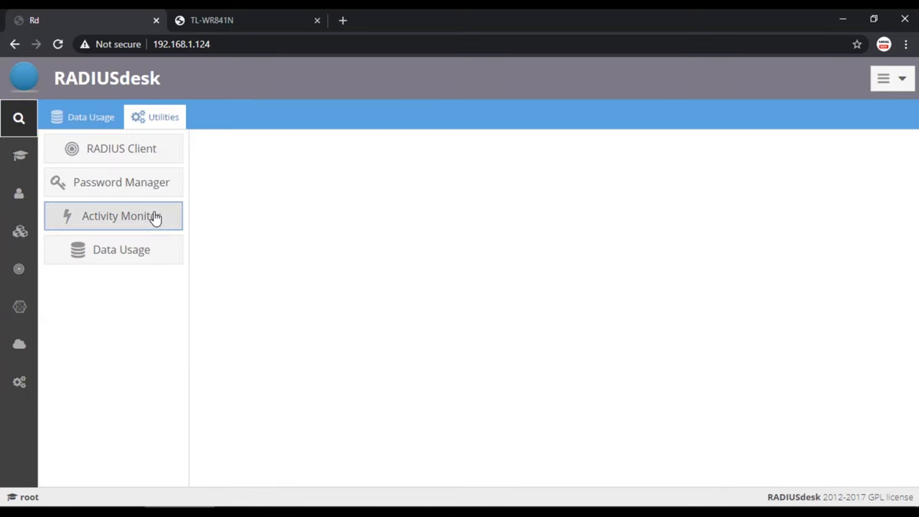
{"action": "left_click", "coordinate": [120, 215]}
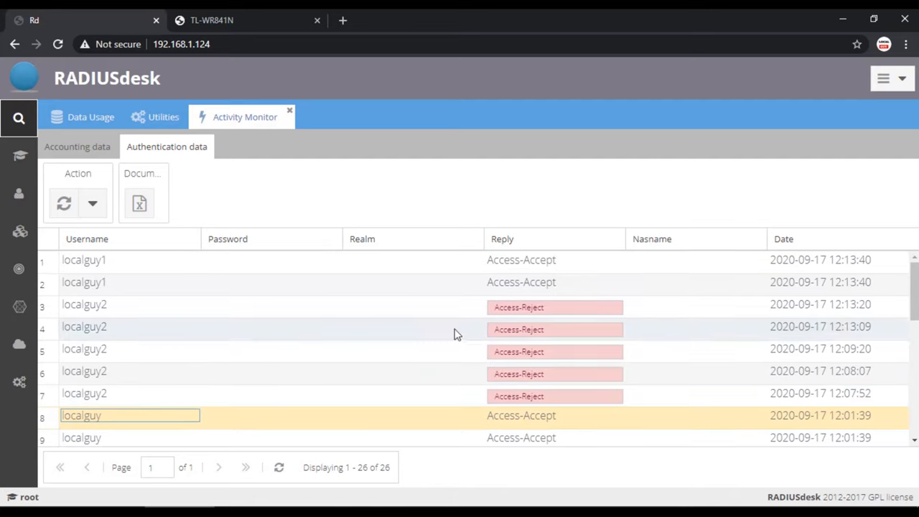
{"action": "mouse_move", "coordinate": [108, 316]}
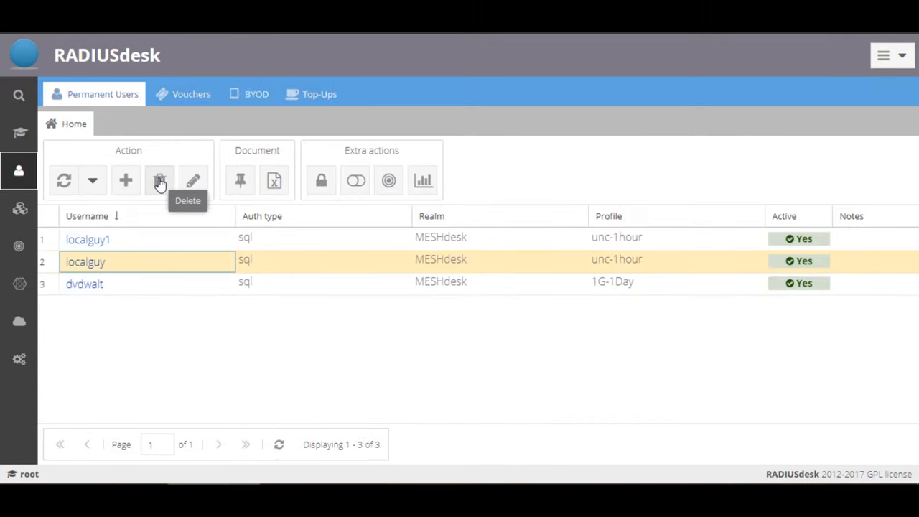
Set permanent user localguy to disabled (Active: No) via the Enable/Disable action
{"action": "left_click", "coordinate": [158, 181]}
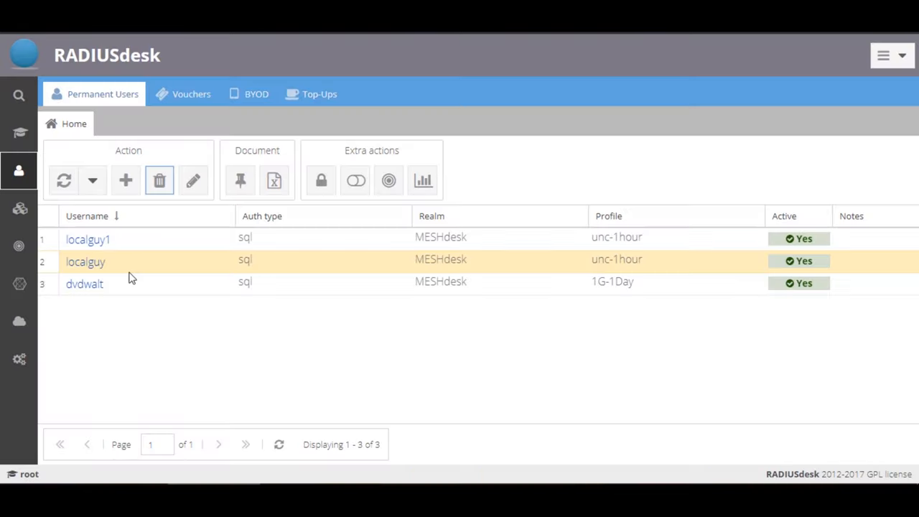
{"action": "left_click", "coordinate": [356, 181]}
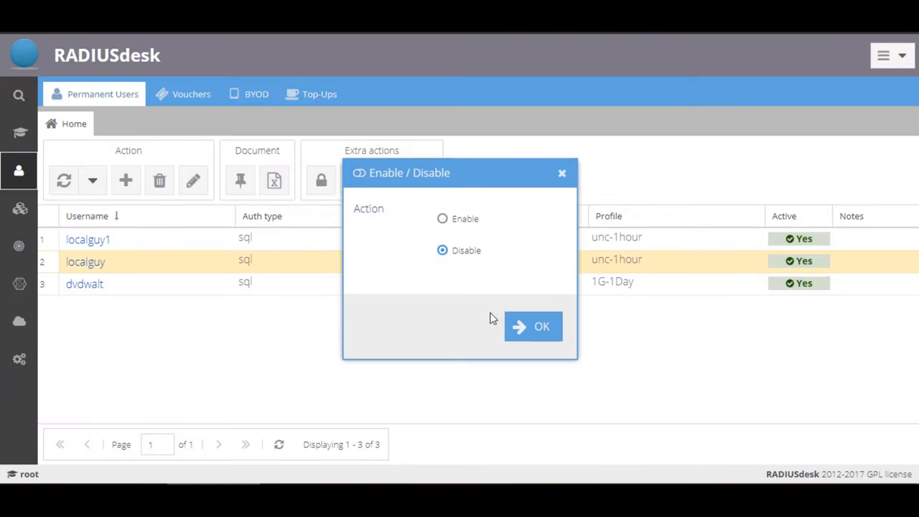
{"action": "left_click", "coordinate": [533, 326]}
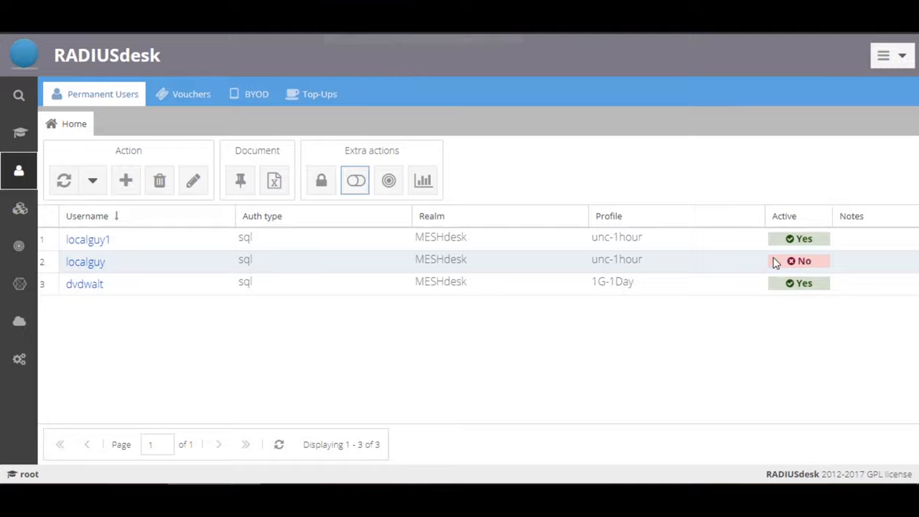